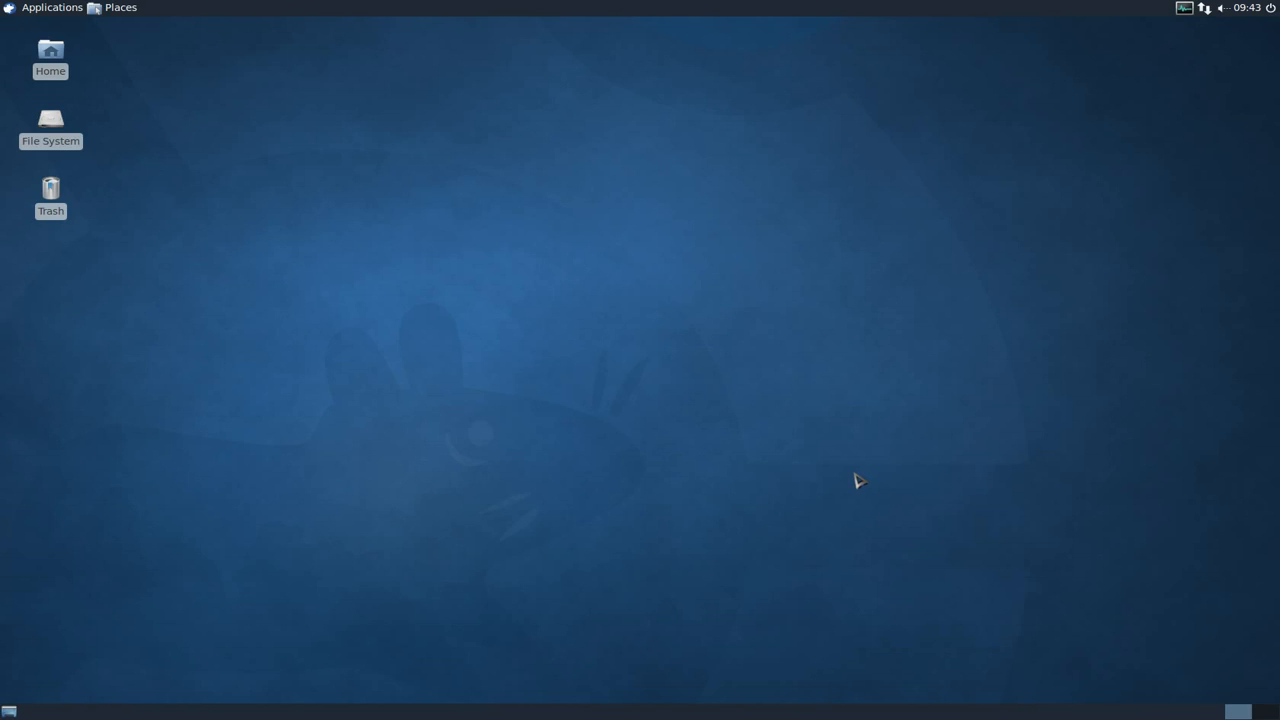
mouse_move(755, 363)
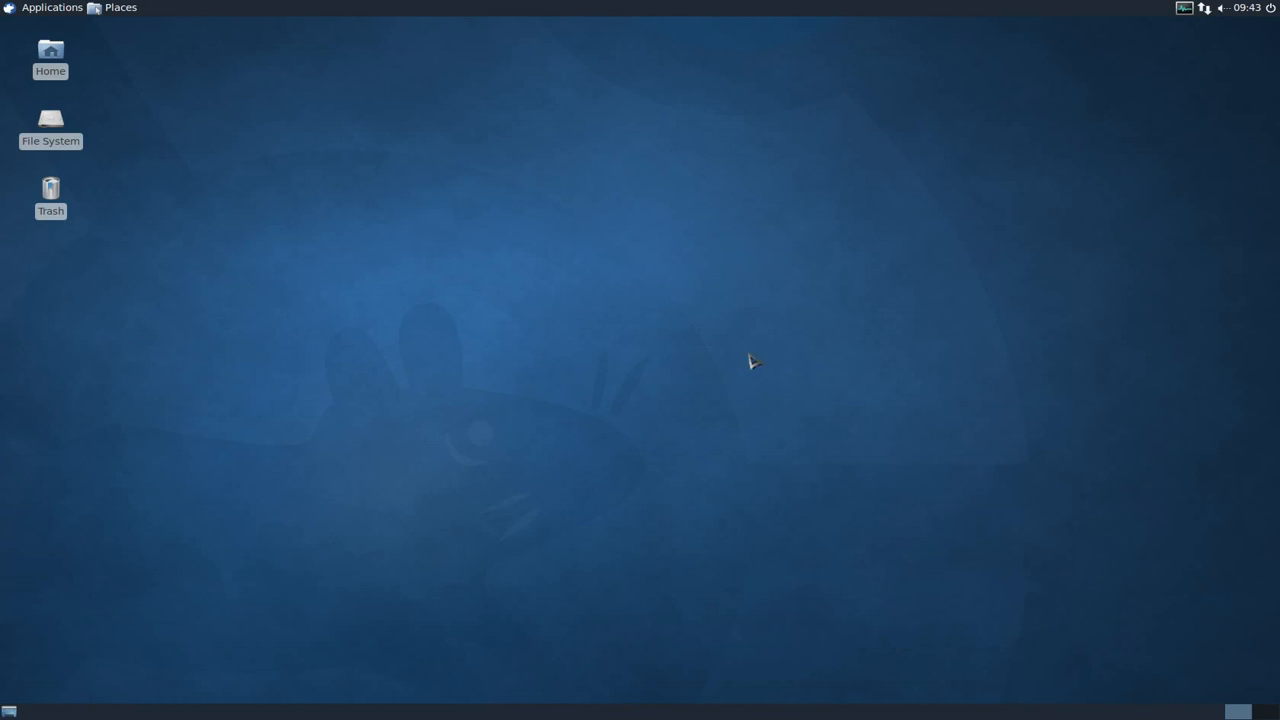
mouse_move(552, 232)
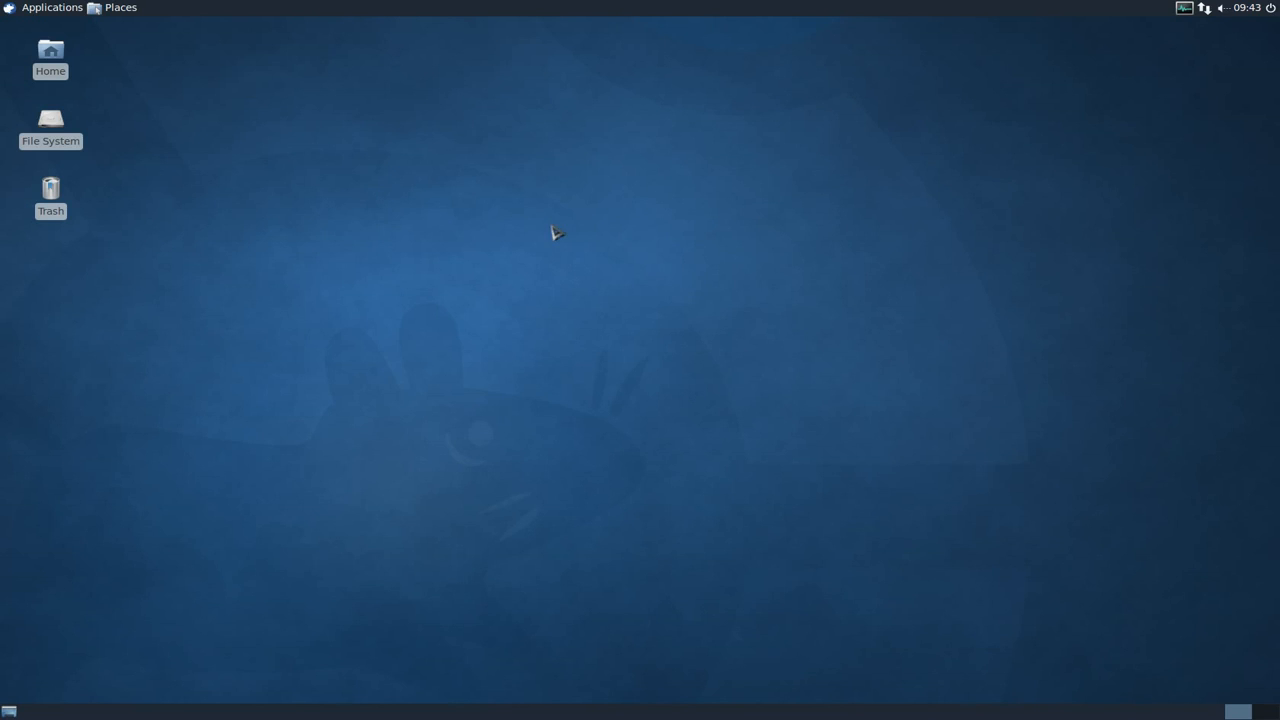
Hide the Home, File System and Trash desktop icons via Desktop Settings
right_click(552, 231)
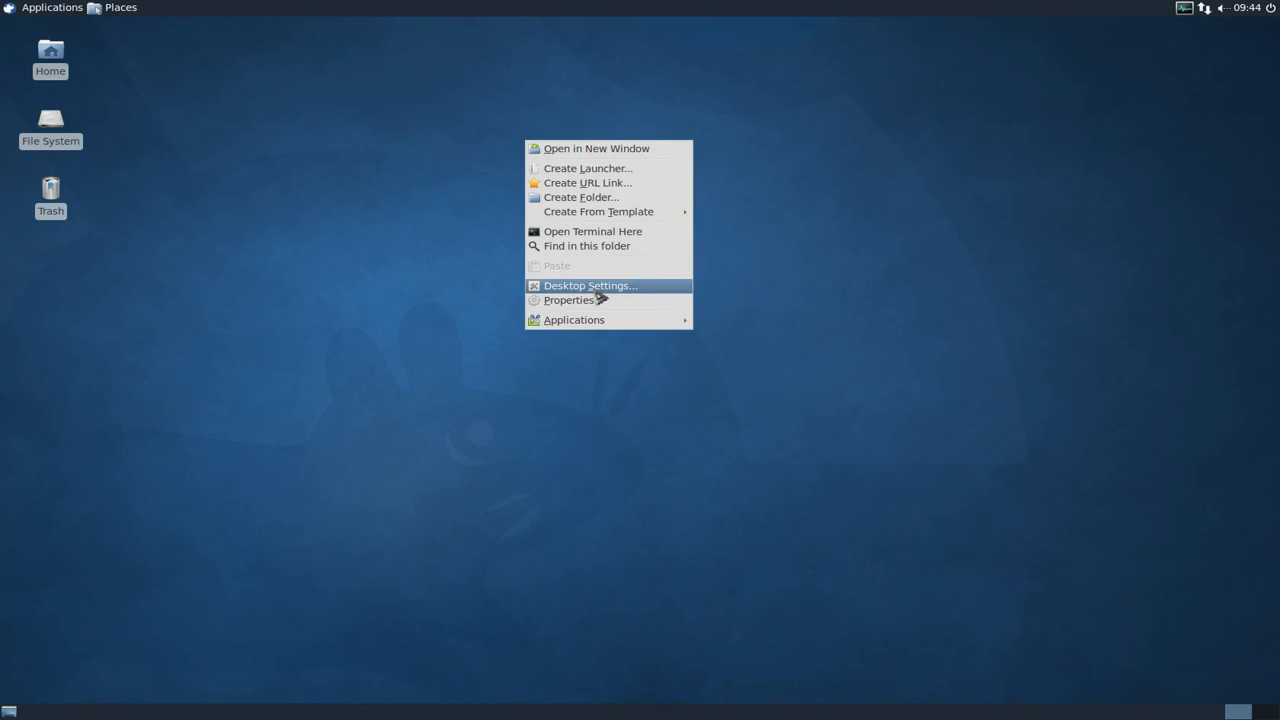
left_click(590, 285)
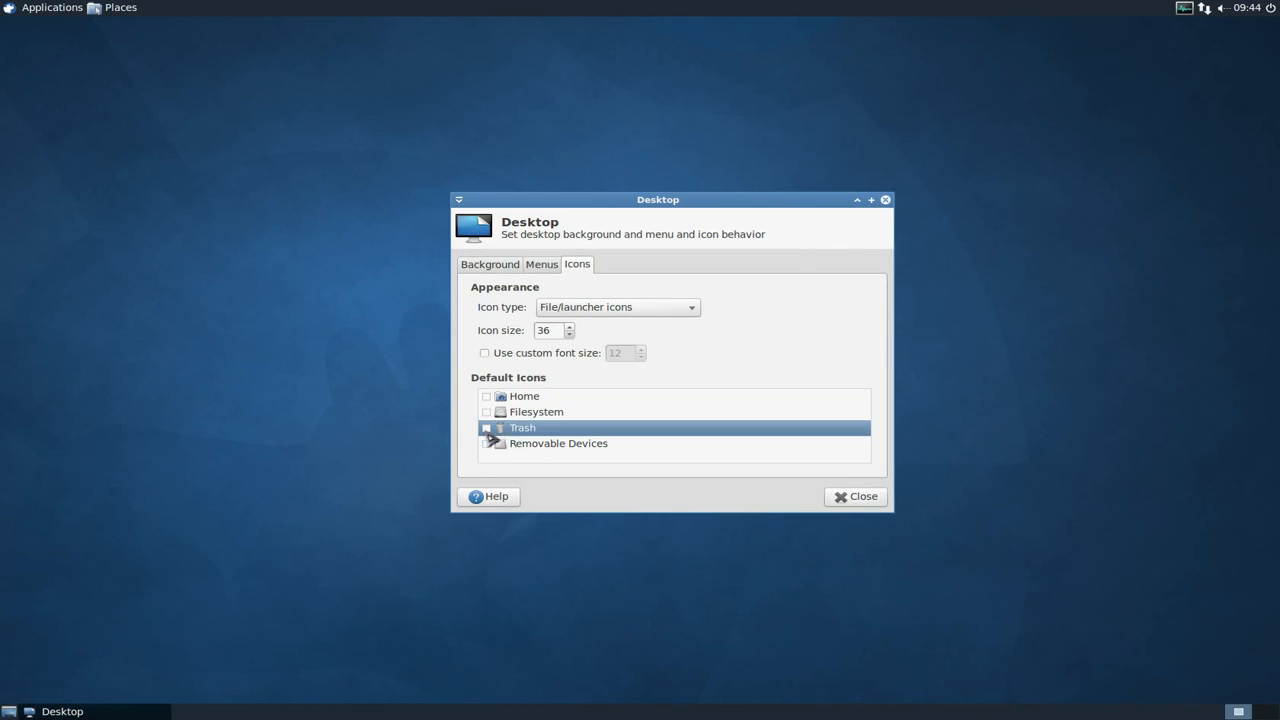
left_click(855, 496)
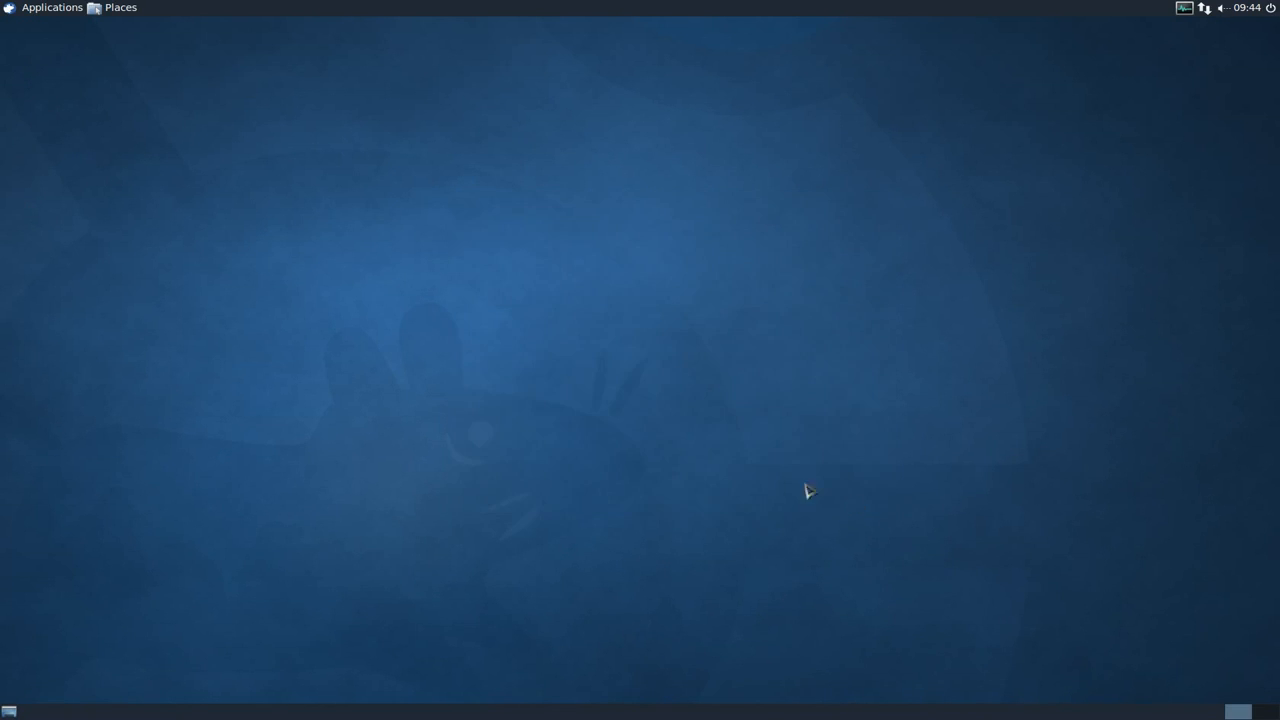
mouse_move(666, 338)
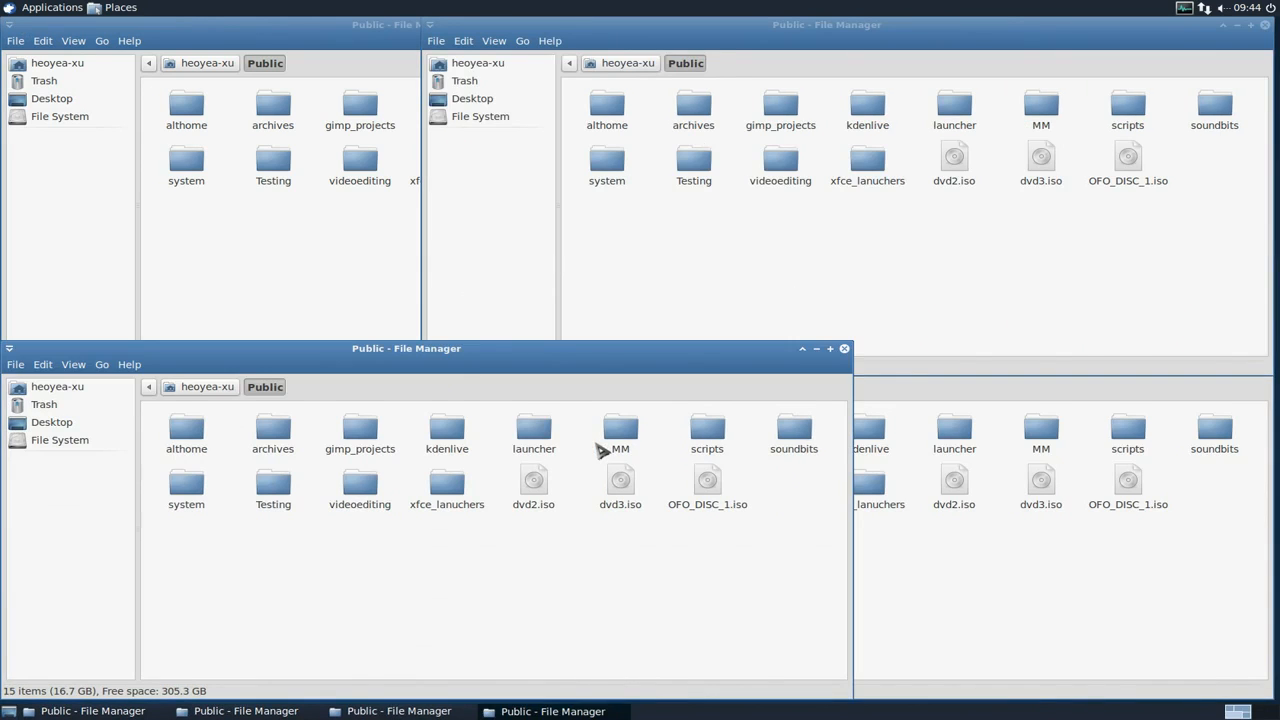
mouse_move(850, 370)
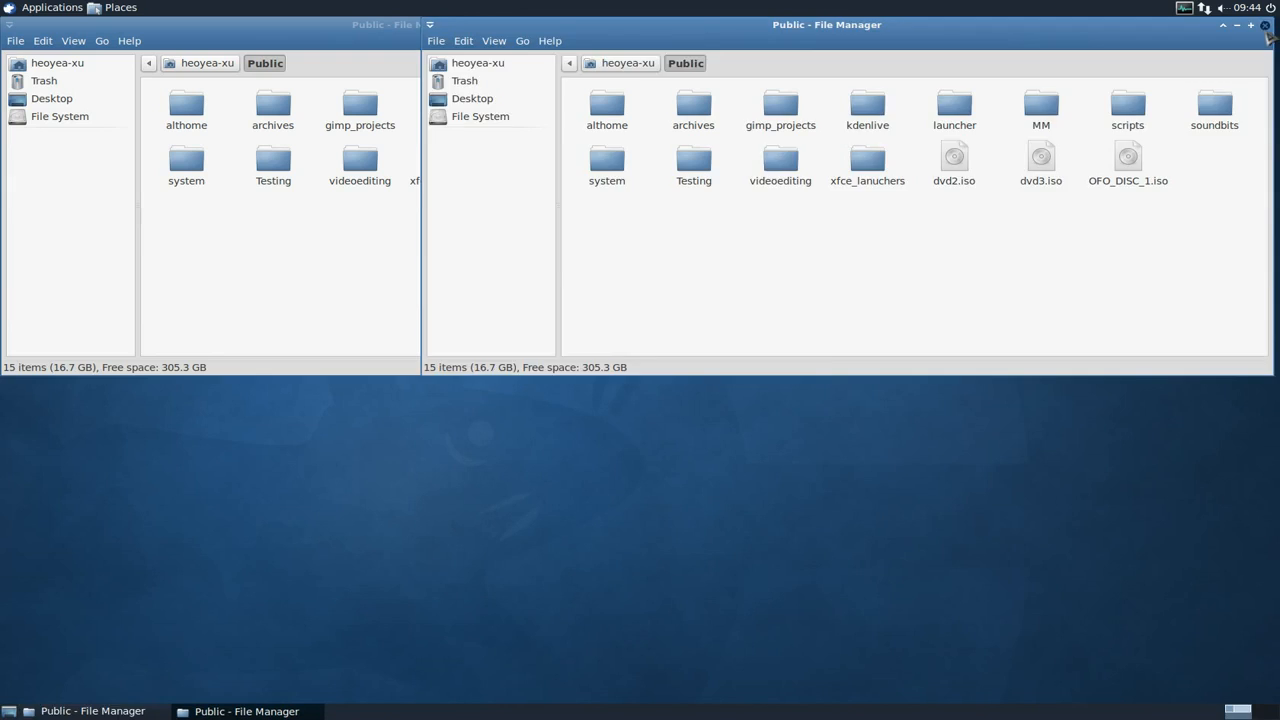
left_click(1260, 26)
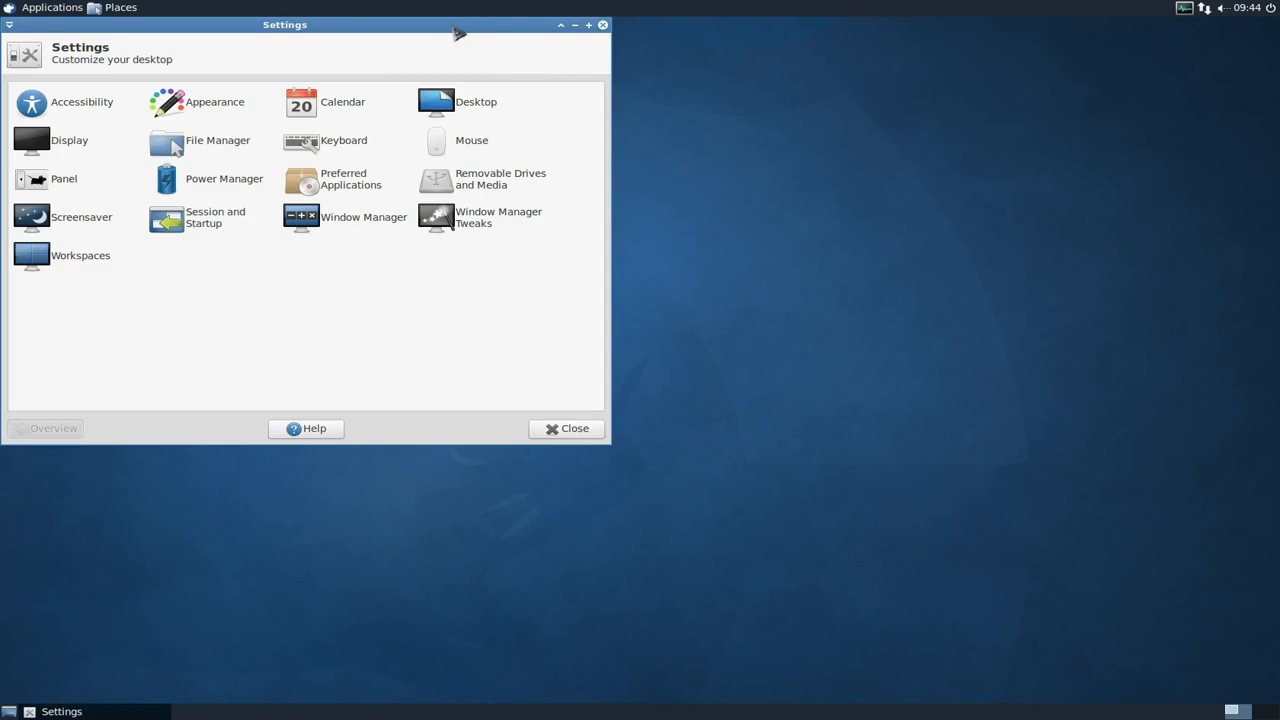
mouse_move(521, 220)
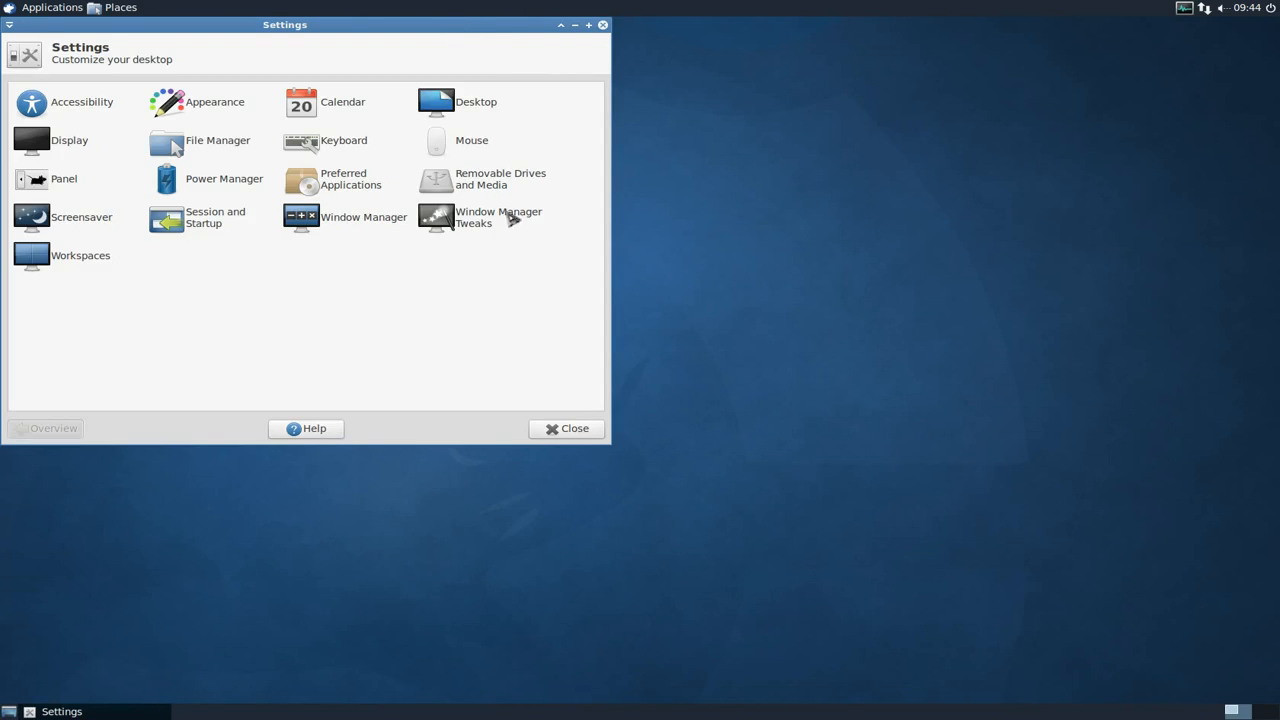
mouse_move(472, 228)
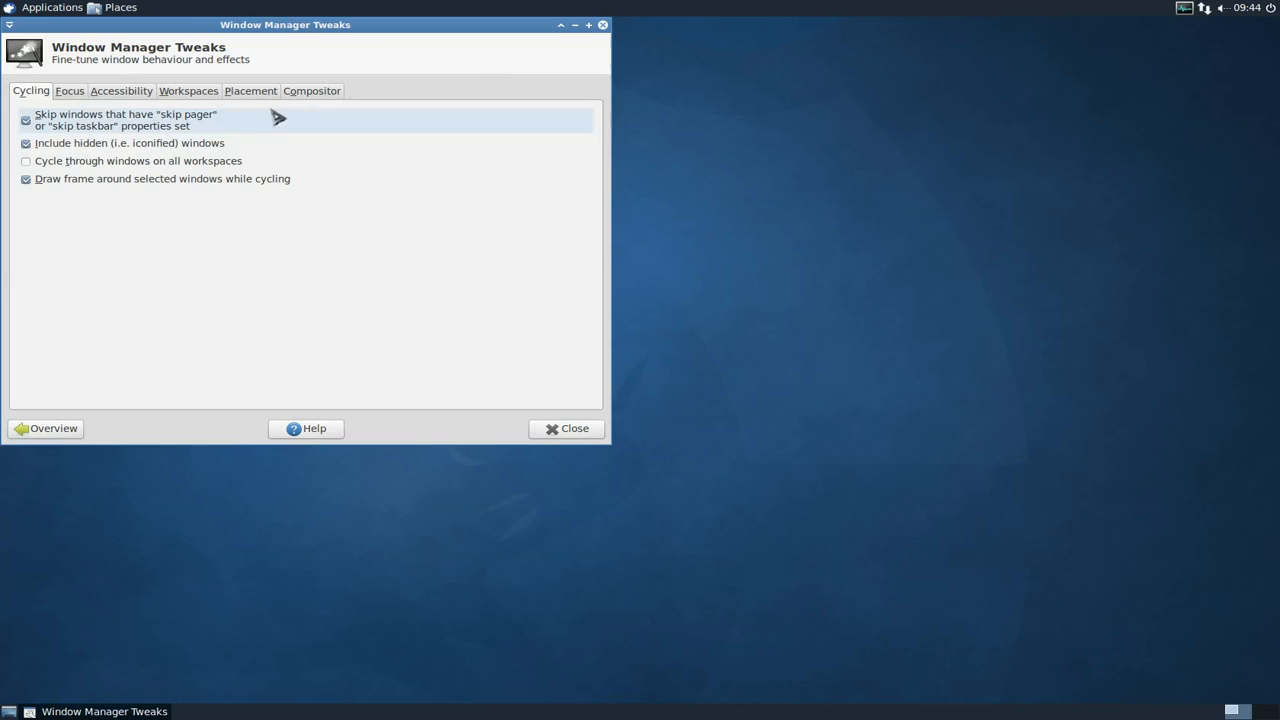
Set the Placement tab's smart placement slider to Large, test with a window, and return to overview
left_click(250, 90)
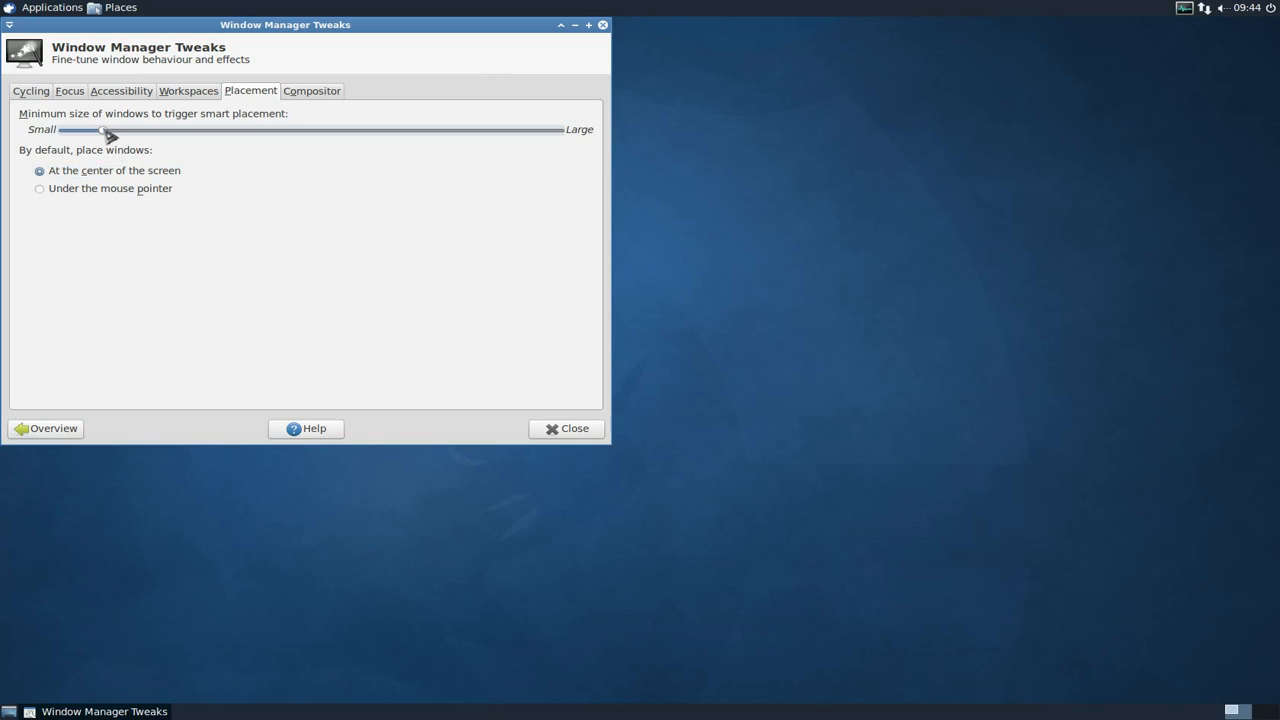
mouse_move(108, 135)
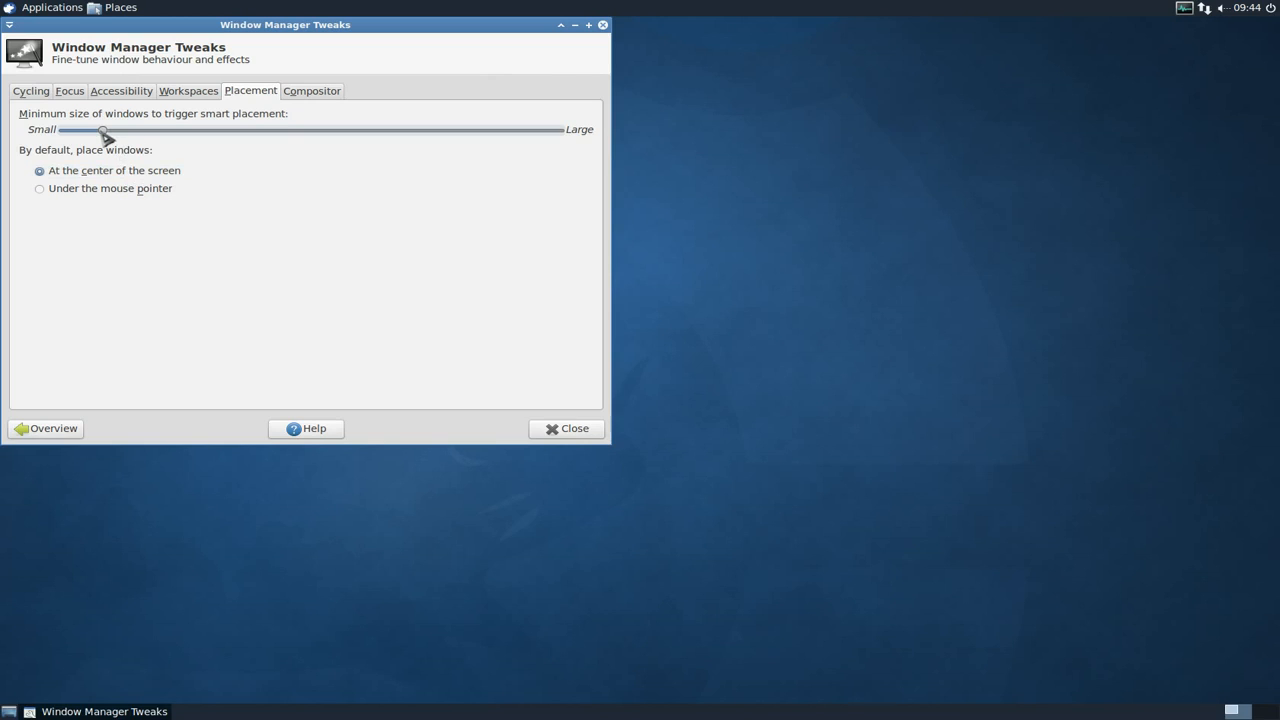
left_click_drag(105, 130, 558, 130)
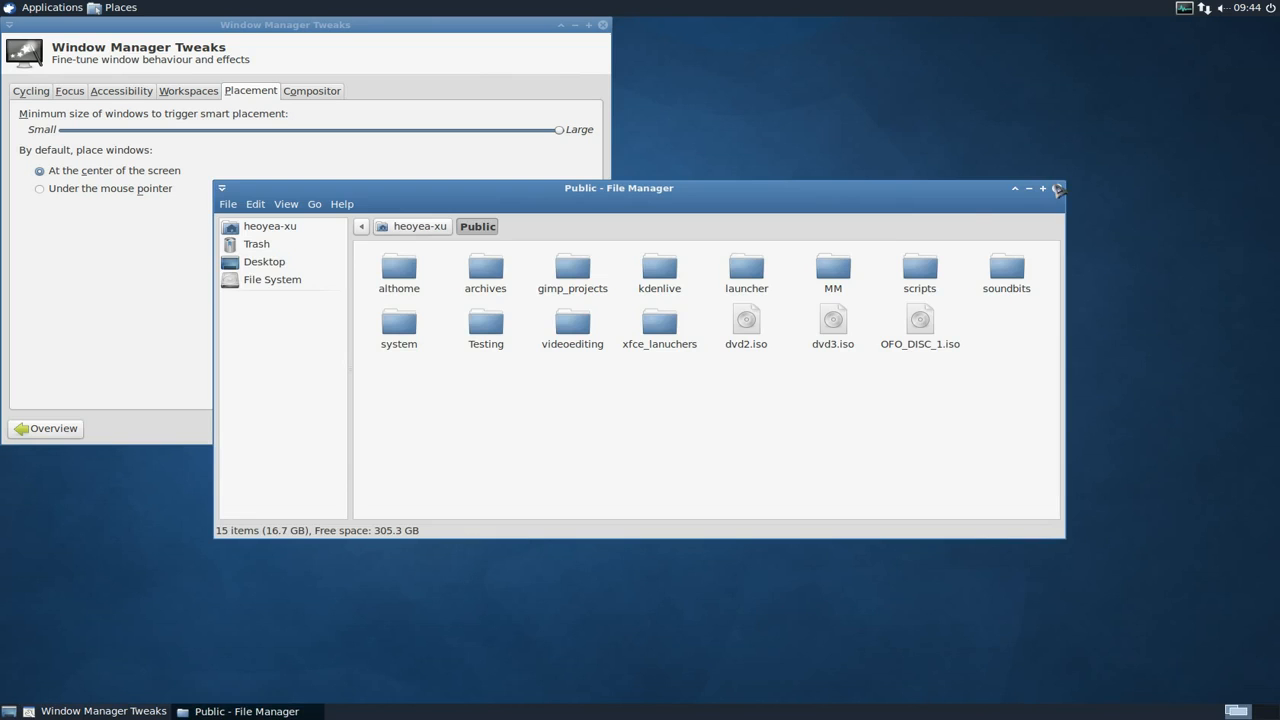
left_click(1063, 188)
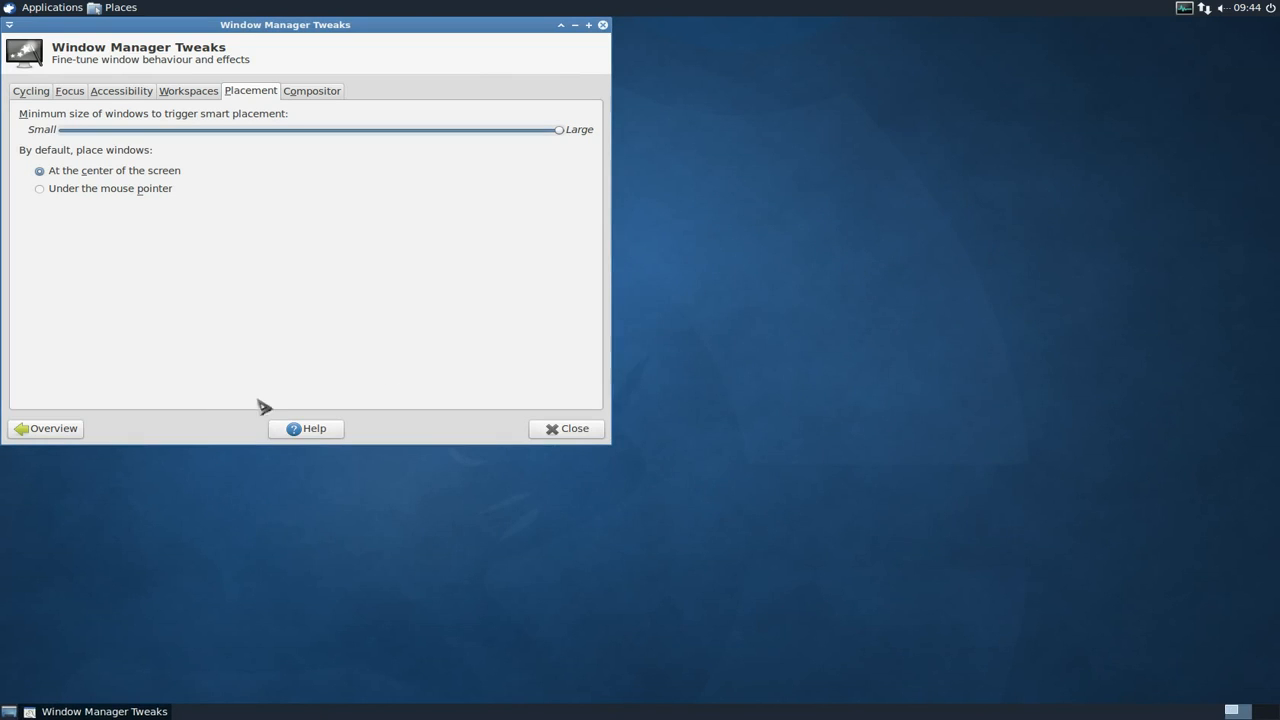
left_click(46, 429)
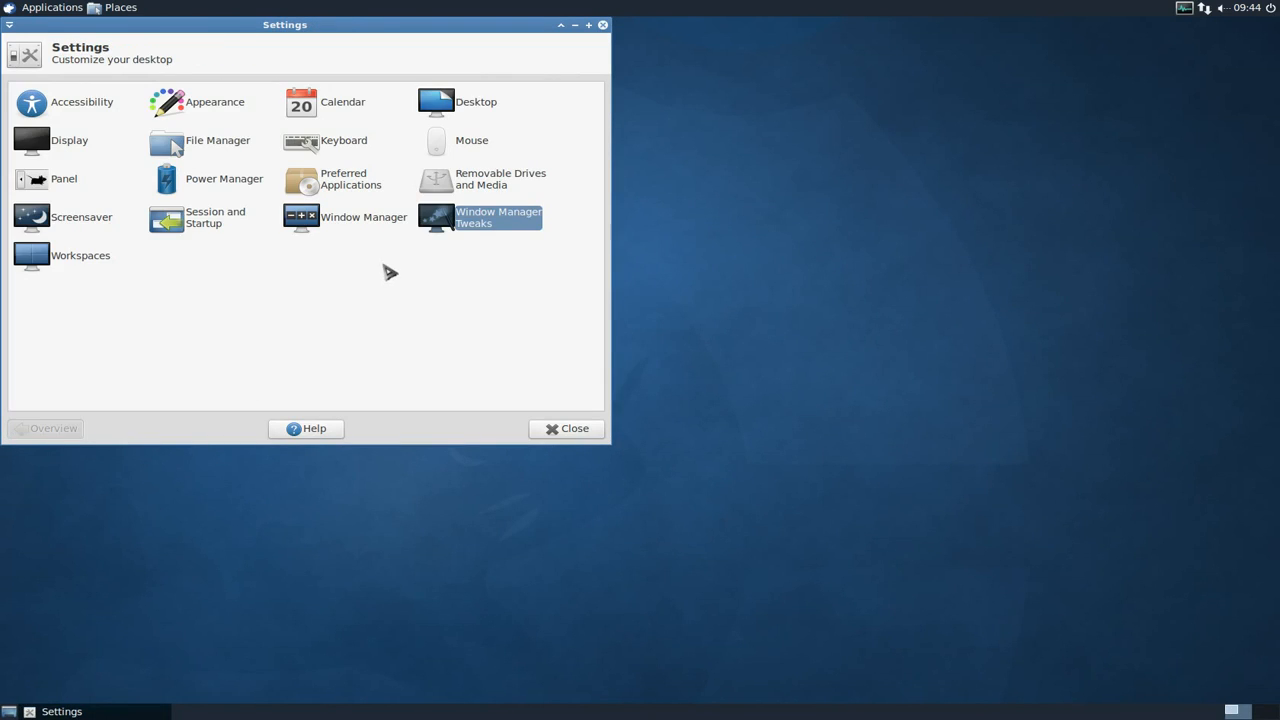
mouse_move(389, 318)
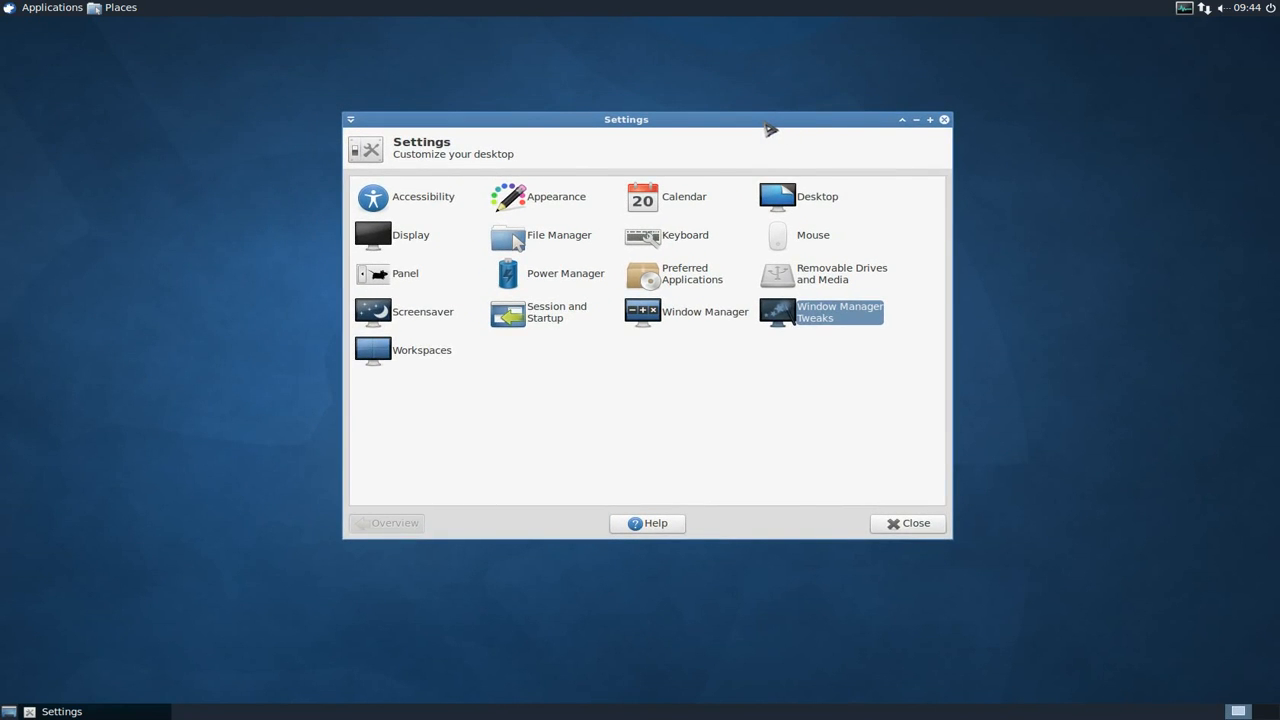
mouse_move(789, 126)
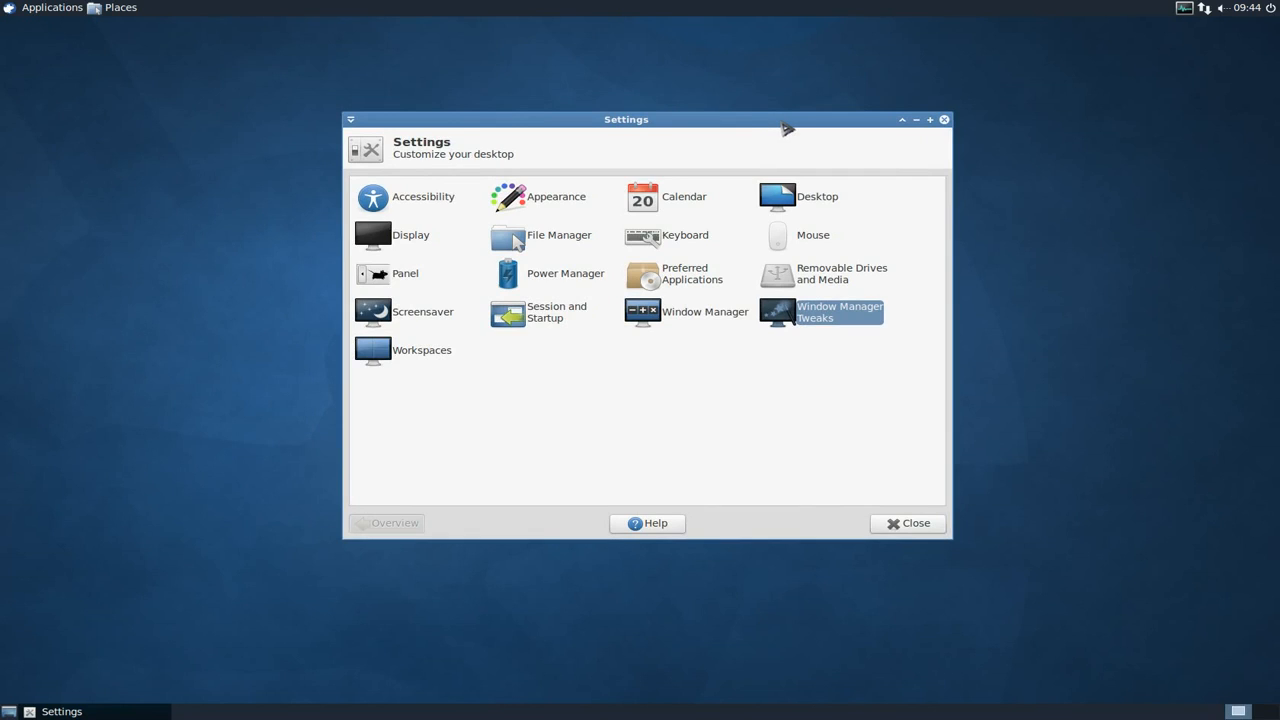
mouse_move(872, 135)
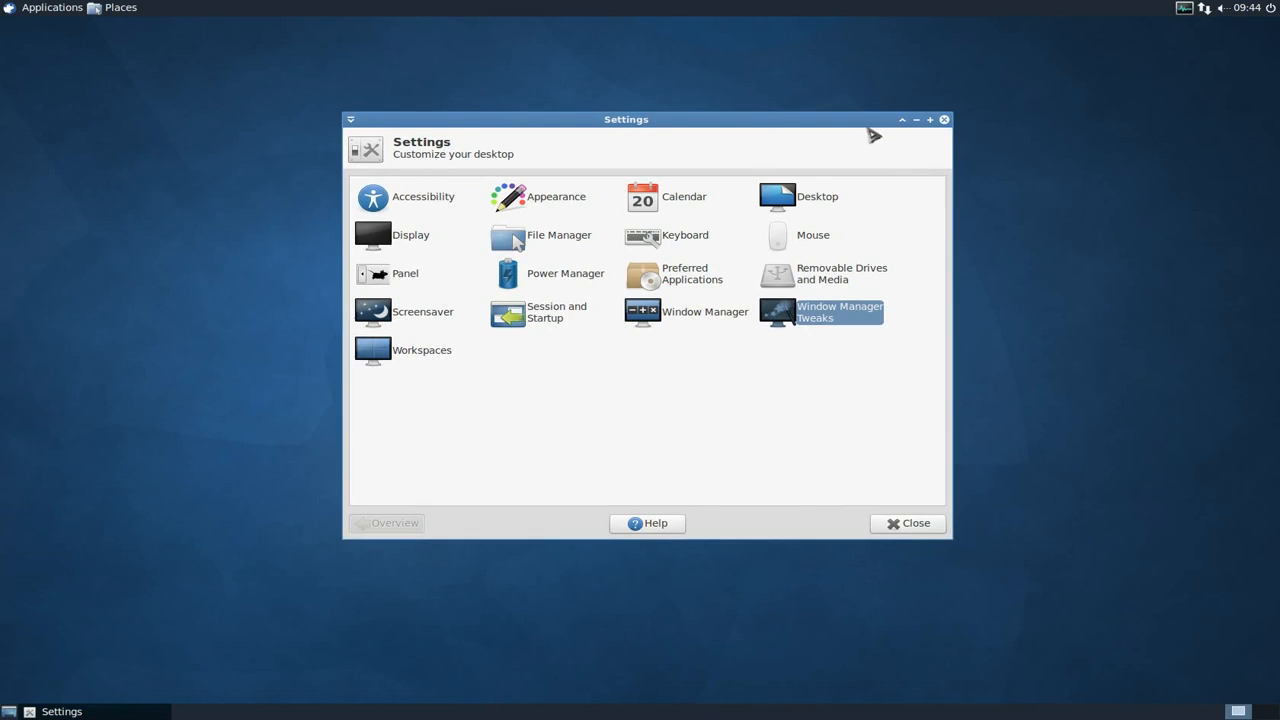
mouse_move(624, 429)
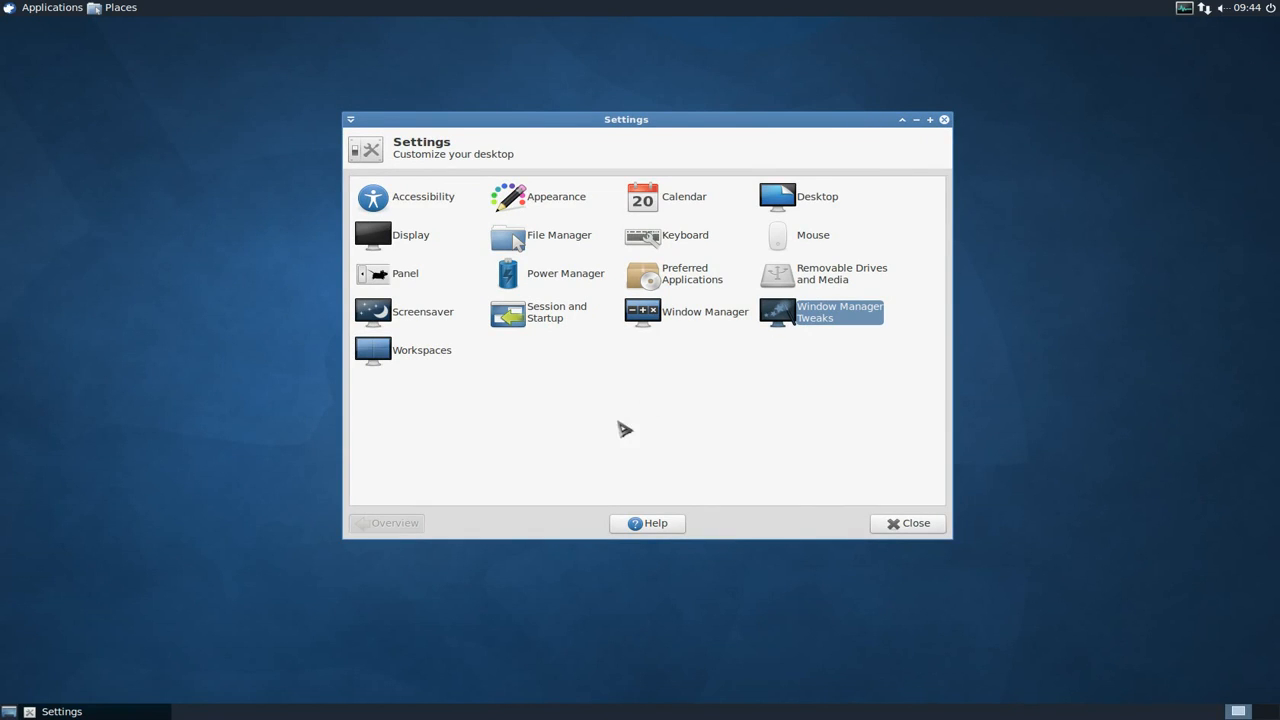
mouse_move(712, 338)
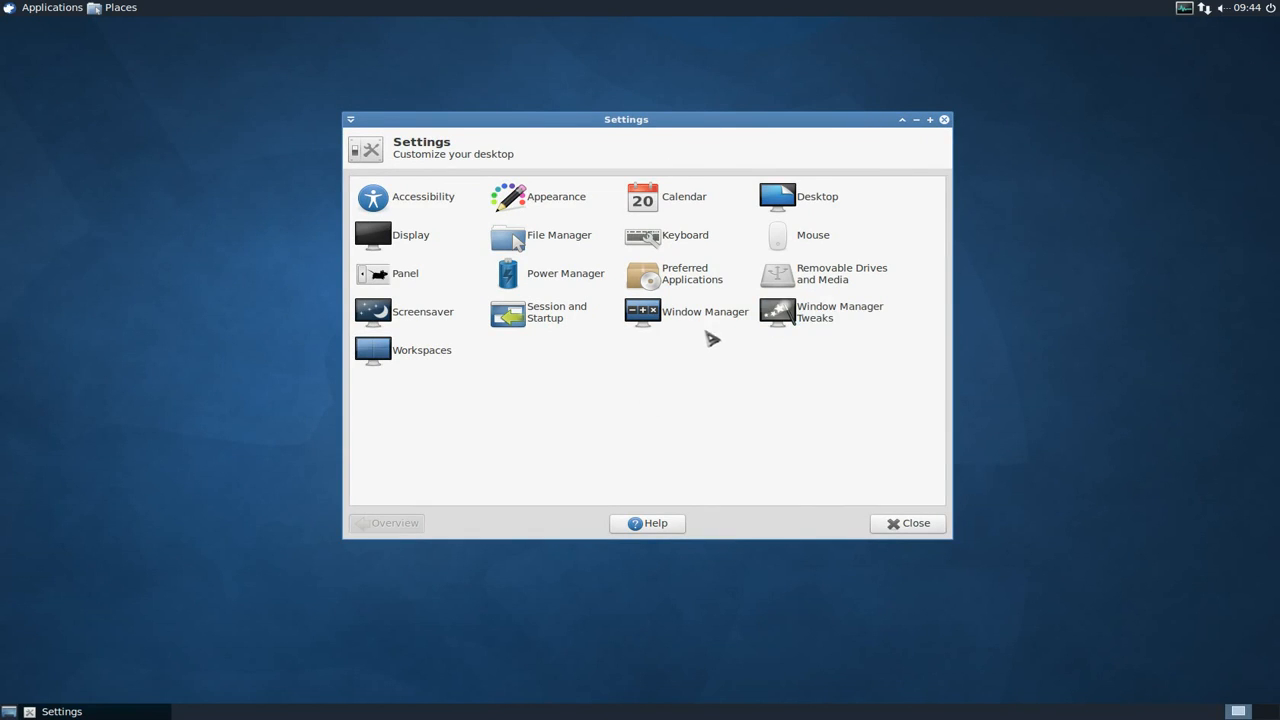
mouse_move(688, 322)
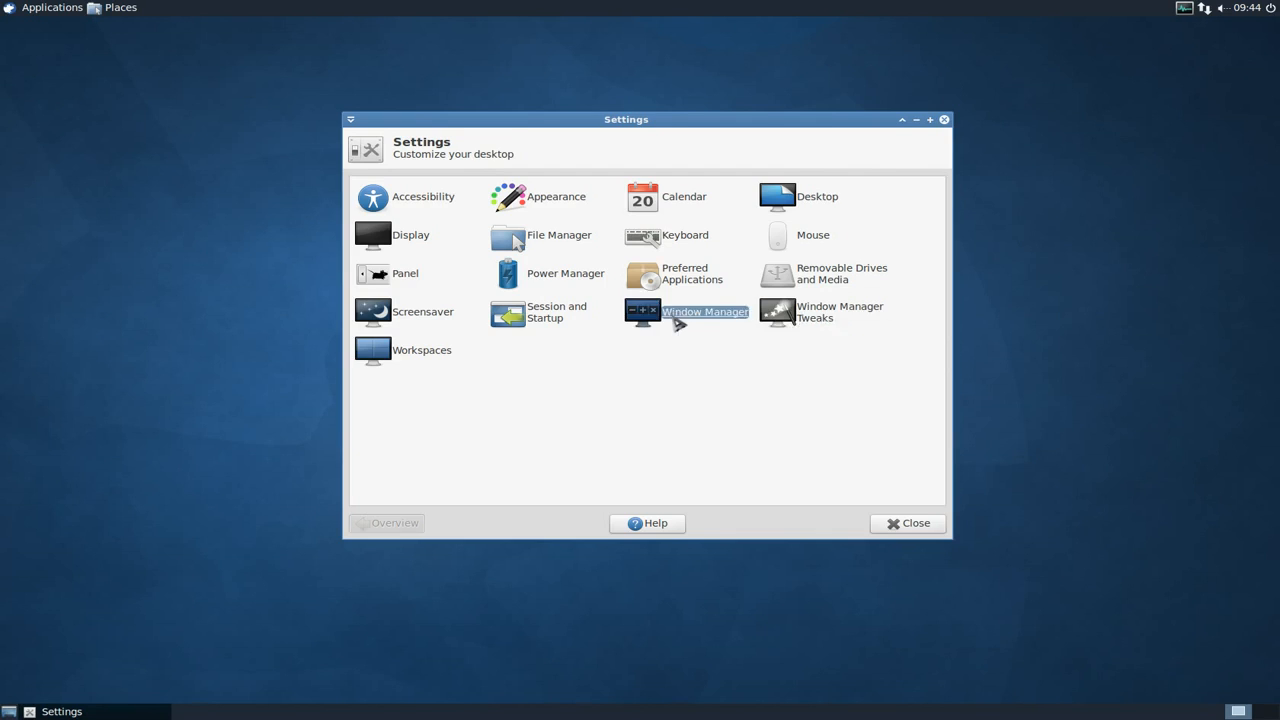
Set Window Manager's Advanced double-click action to Maximize window, then go back to the overview
left_click(705, 311)
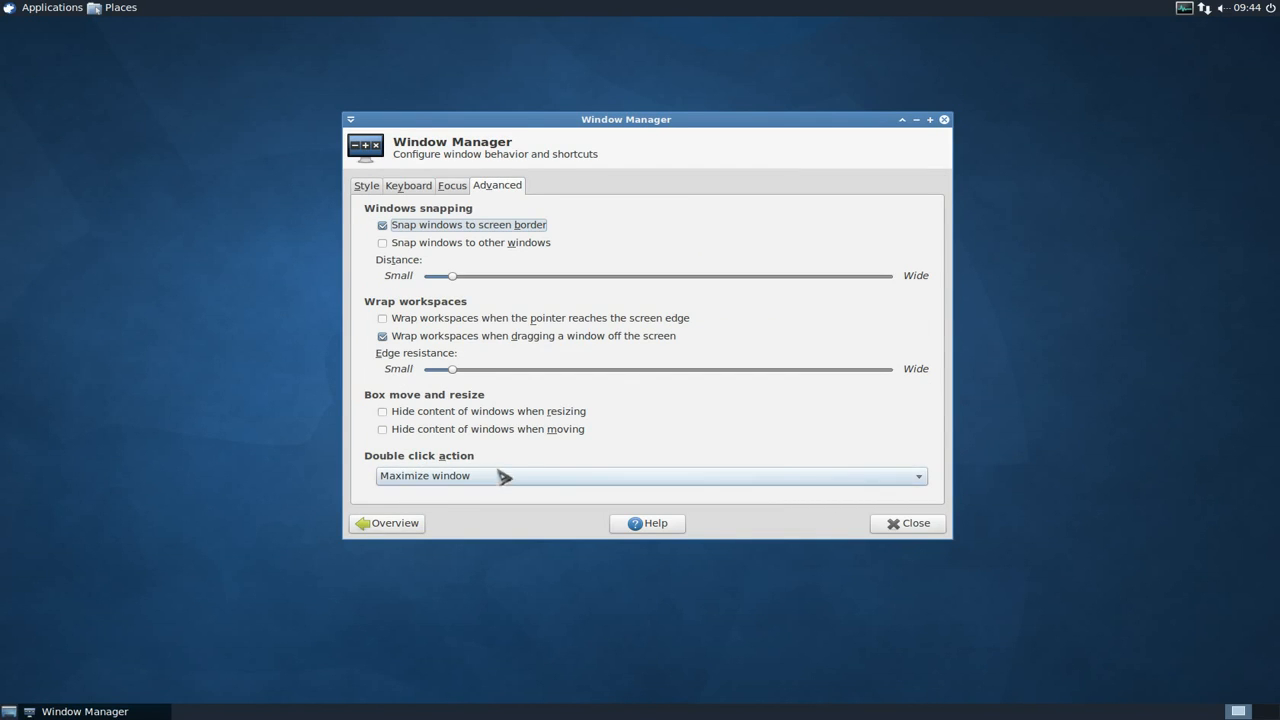
mouse_move(500, 476)
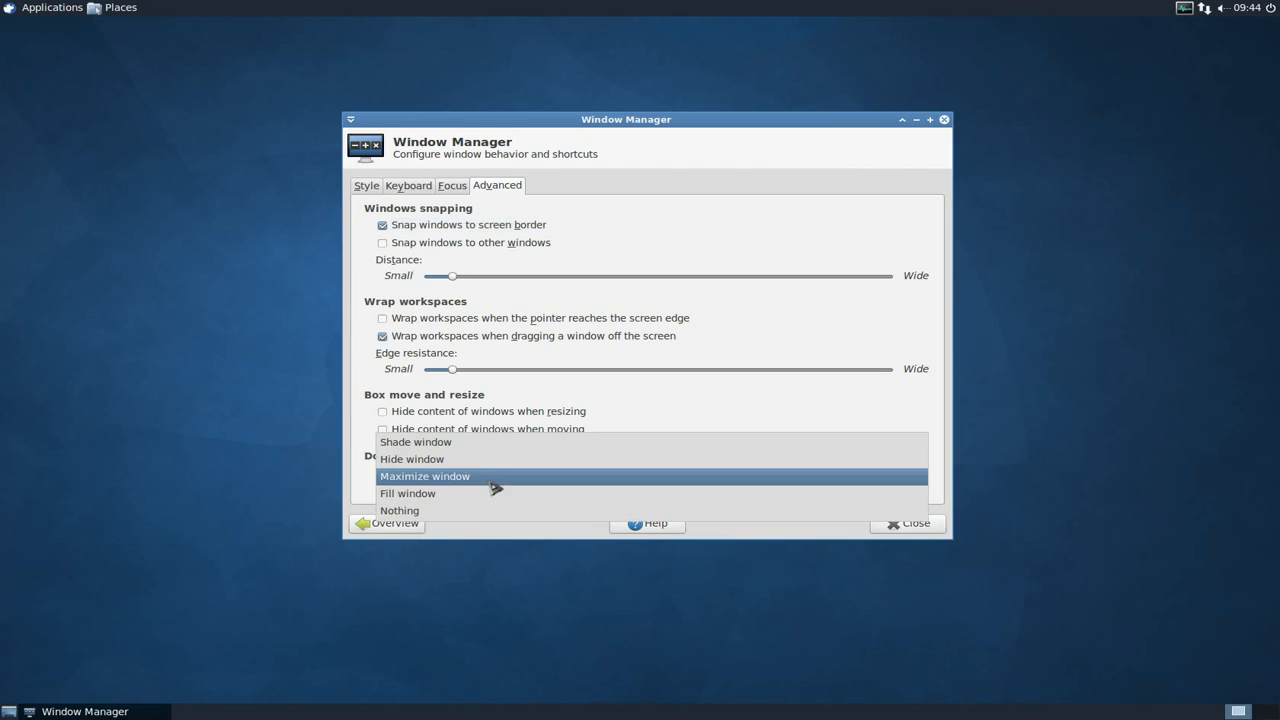
mouse_move(412, 459)
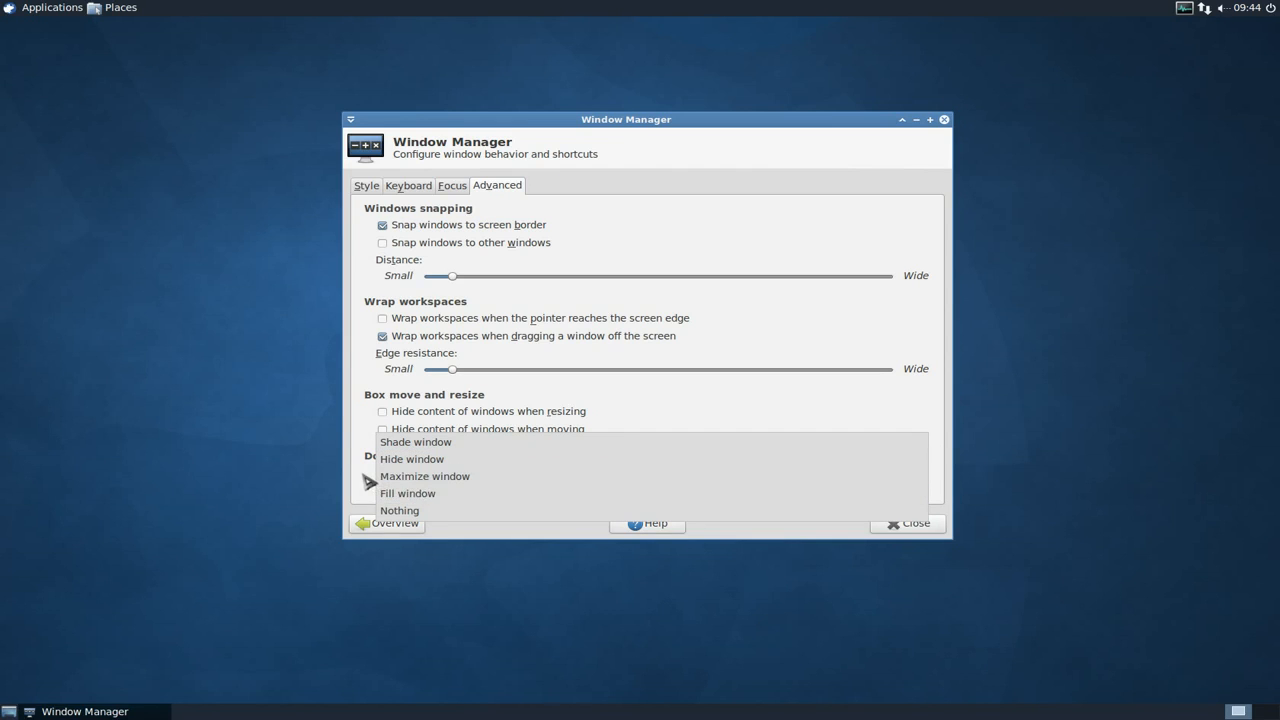
left_click(425, 476)
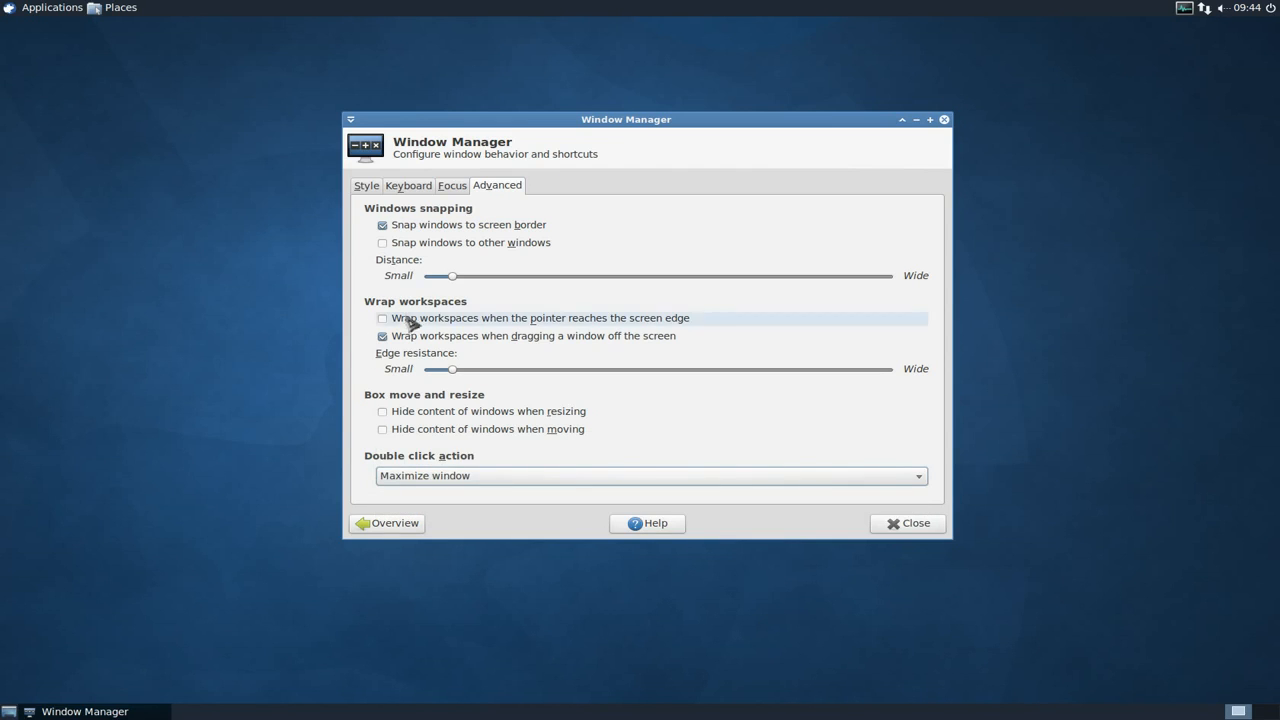
left_click(386, 523)
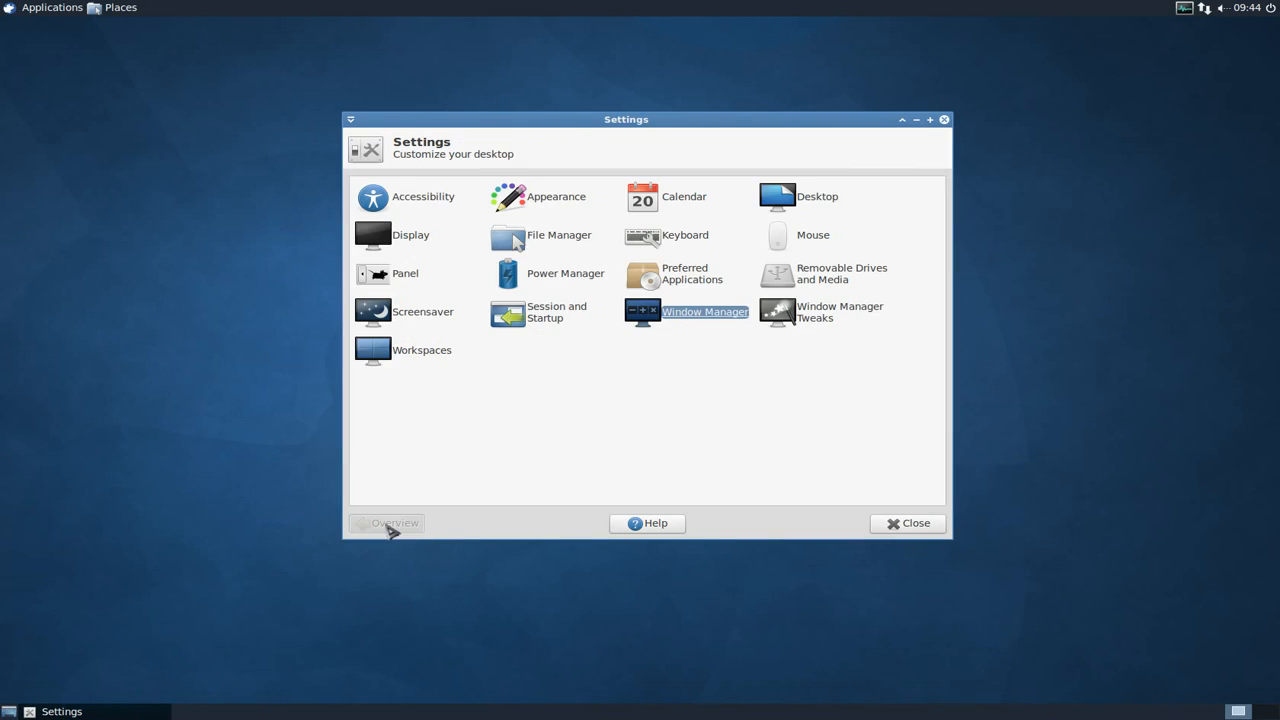
mouse_move(822, 285)
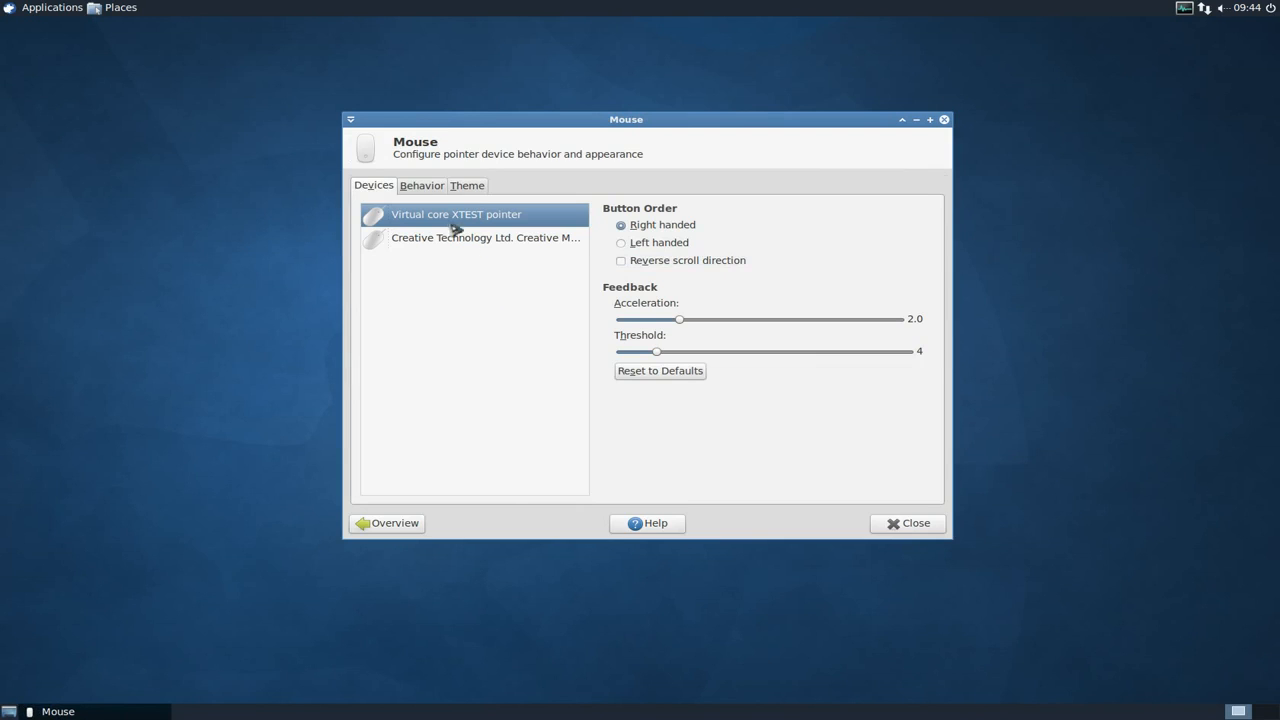
Drag the Mouse Behavior double-click time slider up to 530
left_click(421, 185)
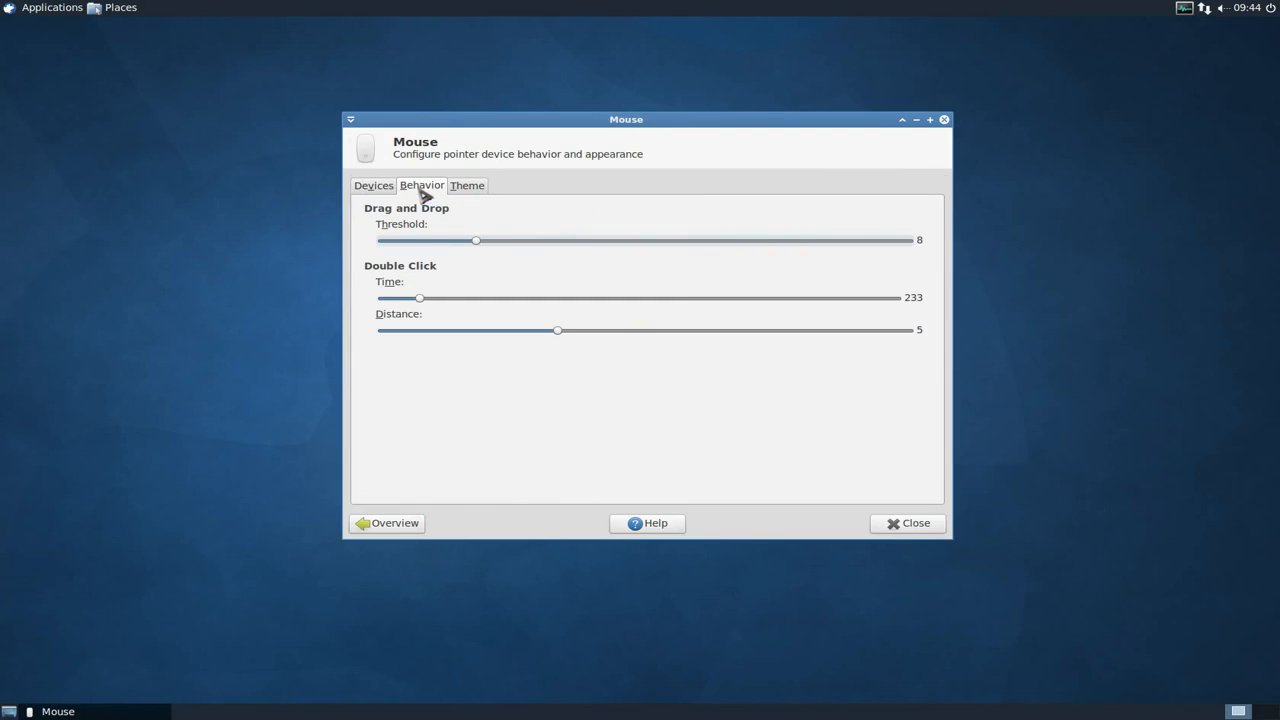
mouse_move(374, 285)
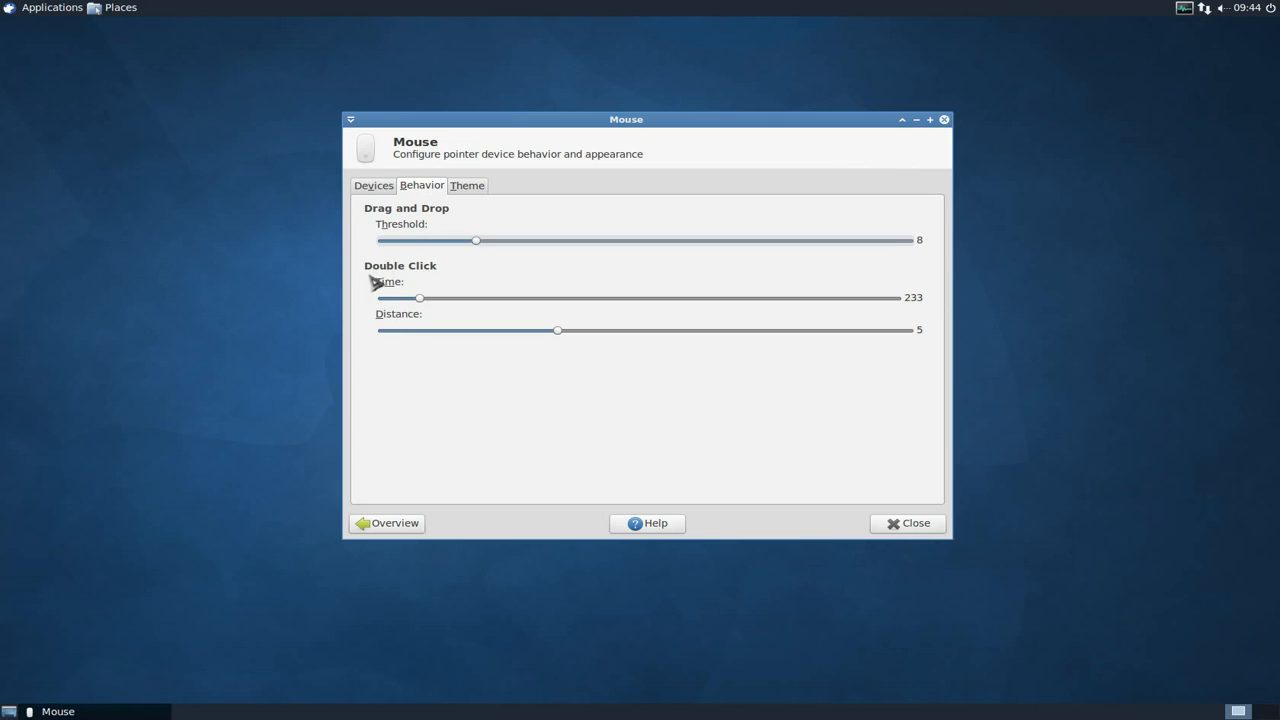
mouse_move(425, 305)
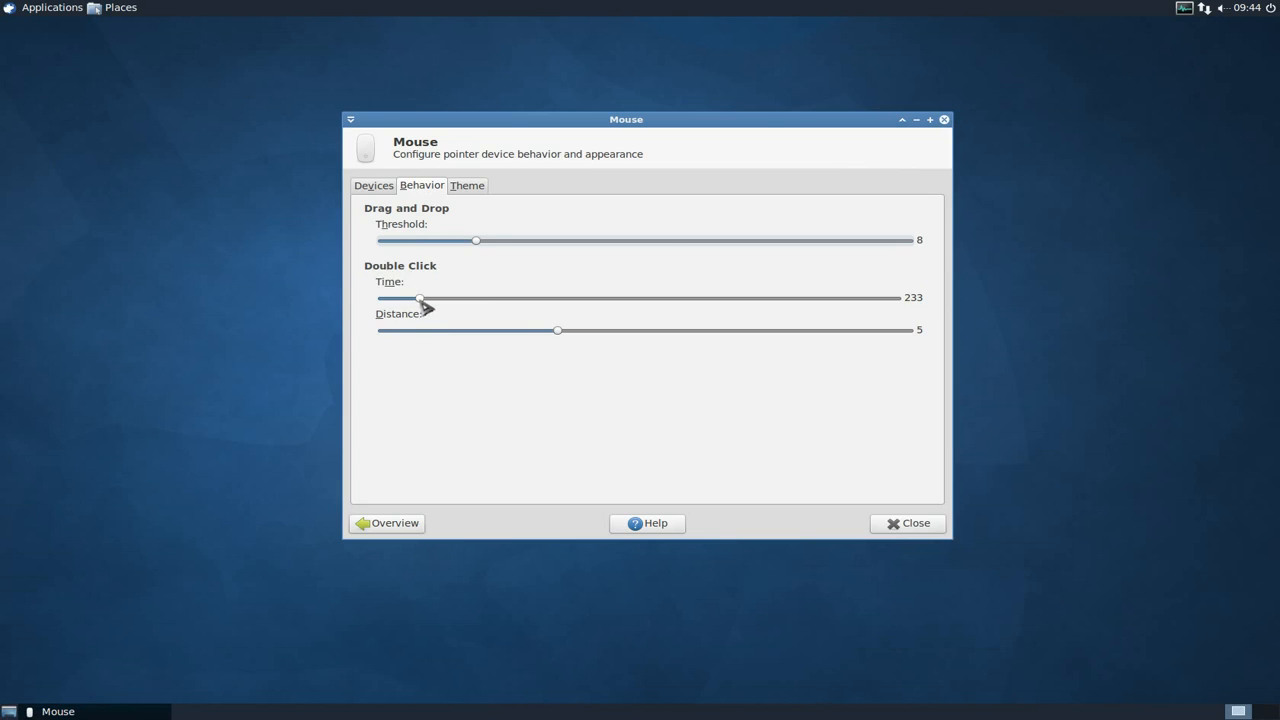
left_click_drag(420, 298, 500, 298)
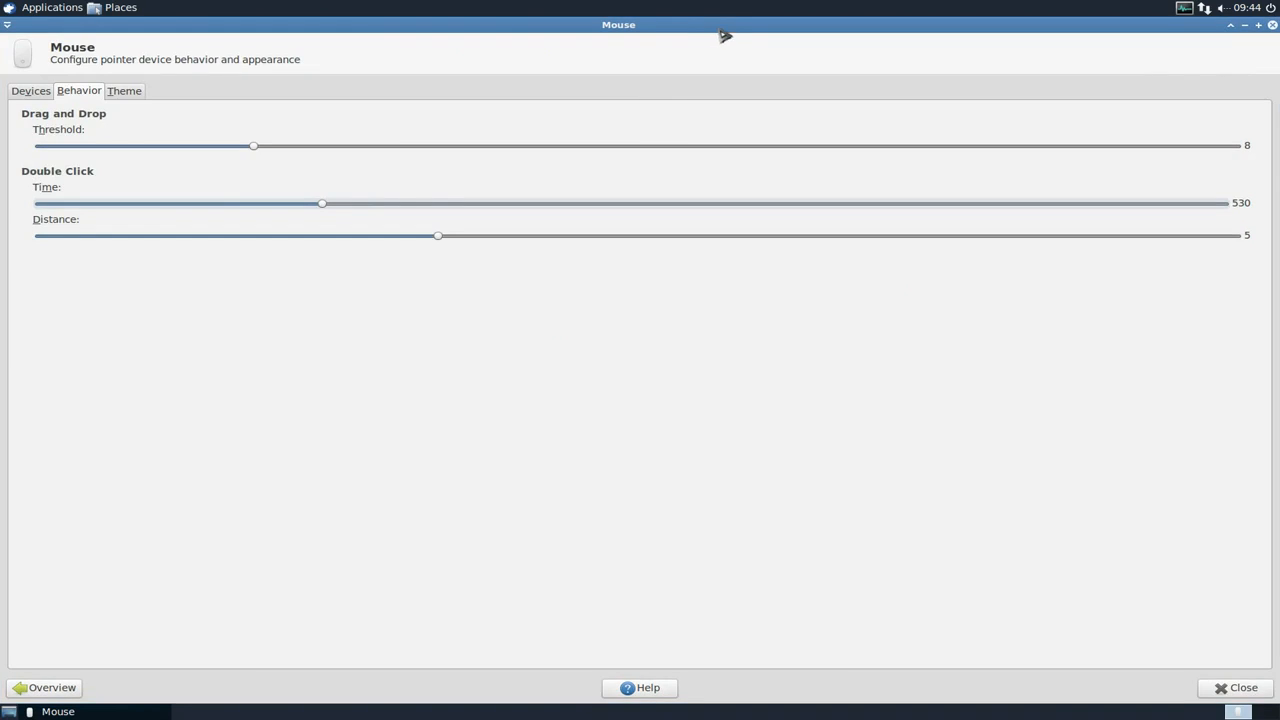
left_click(1255, 28)
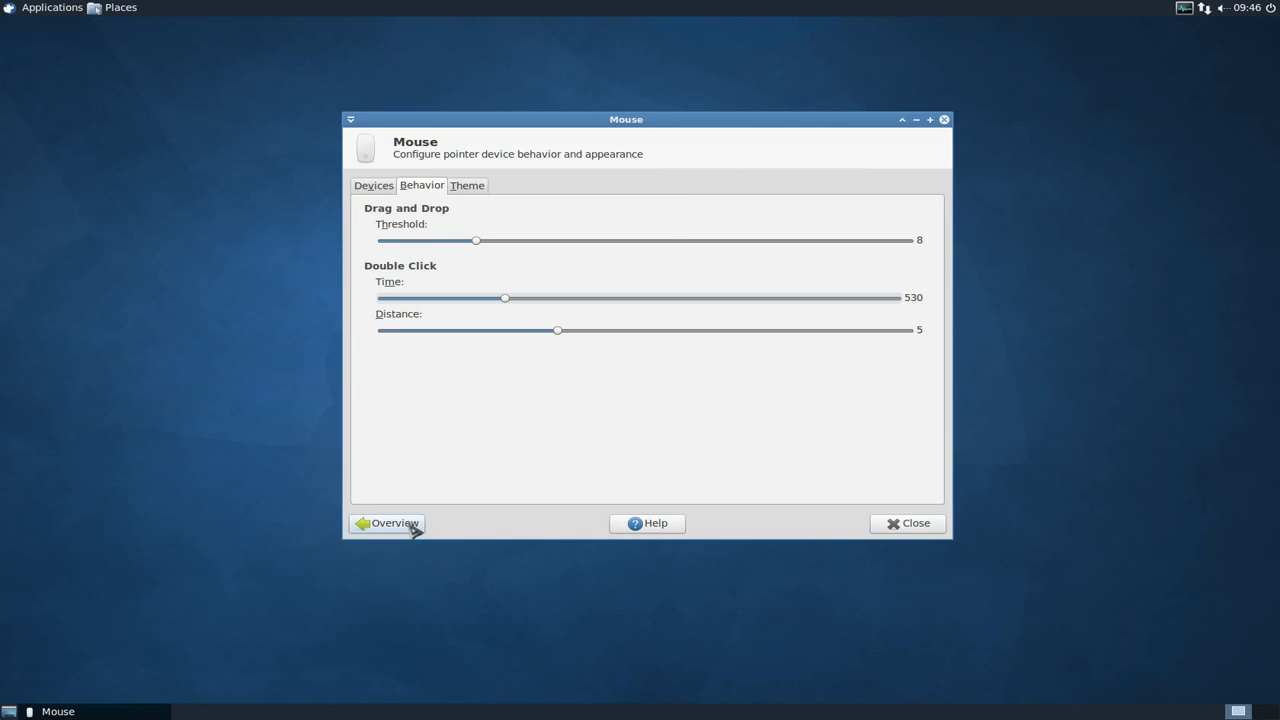
Return to the overview and open Session and Startup
left_click(393, 523)
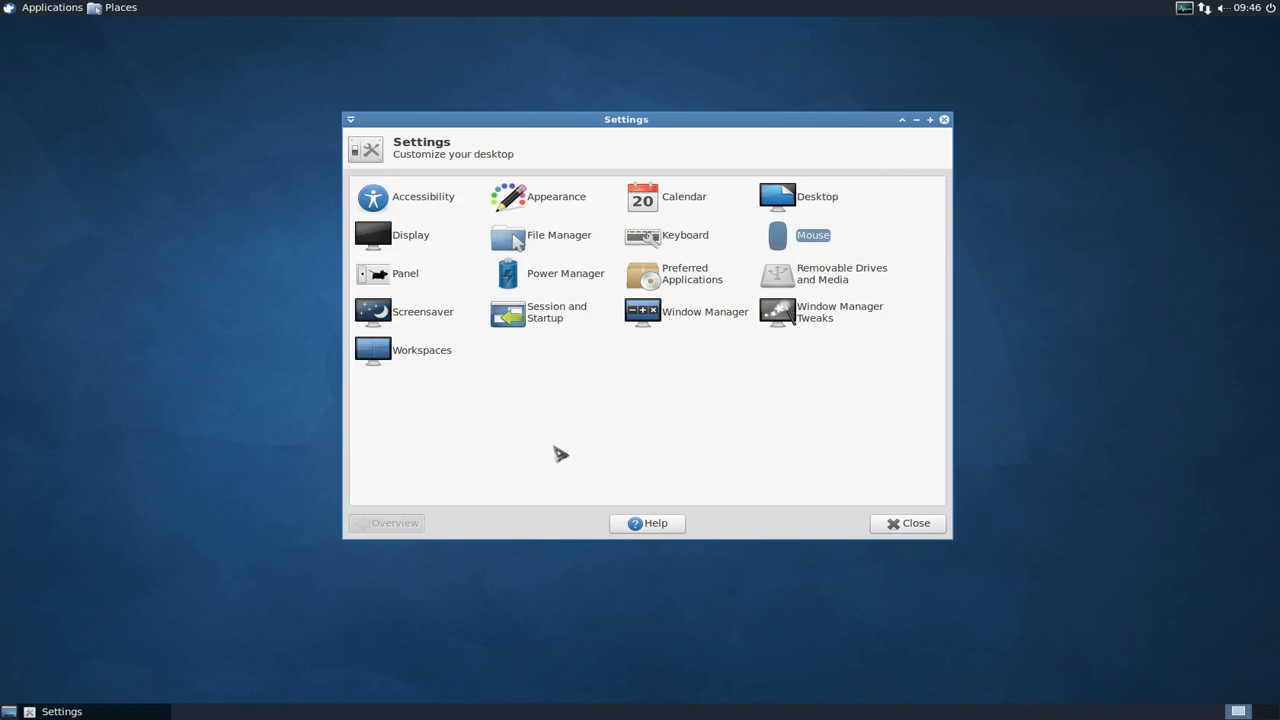
mouse_move(572, 448)
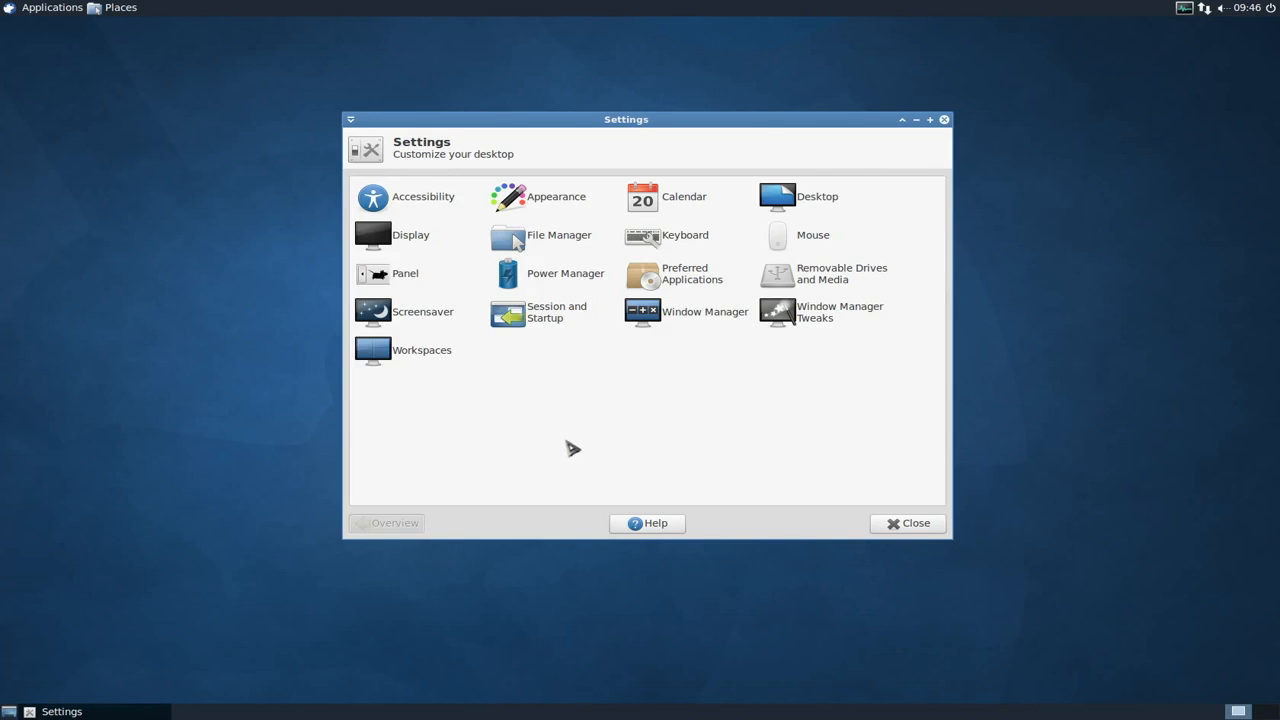
mouse_move(551, 320)
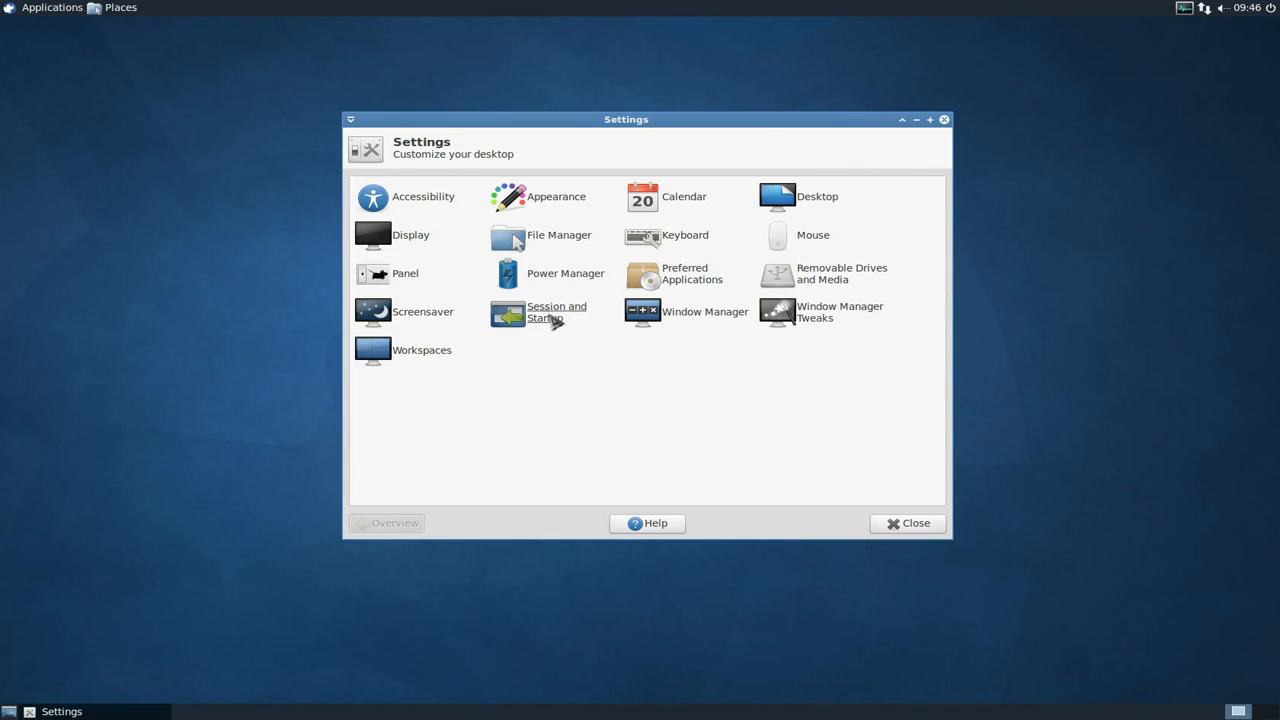
left_click(554, 312)
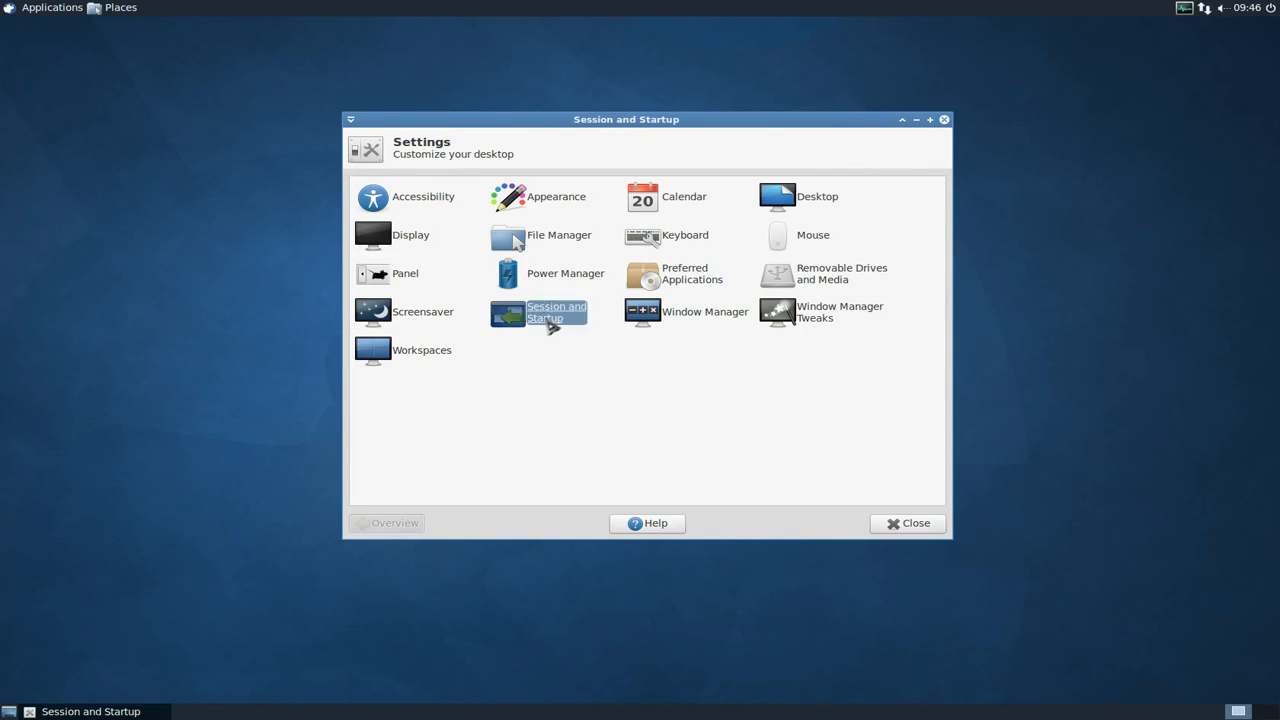
double_click(507, 312)
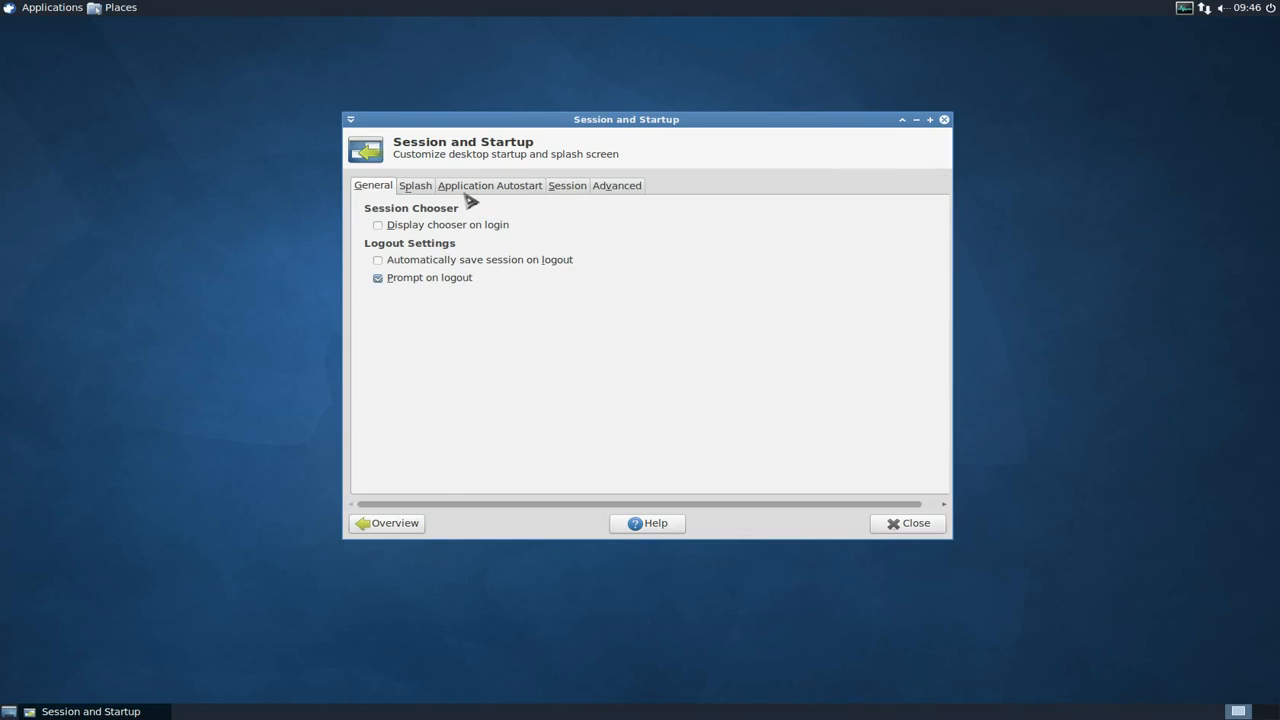
Leave Update Notifier unchecked in Application Autostart, review the list, and return to overview
left_click(489, 185)
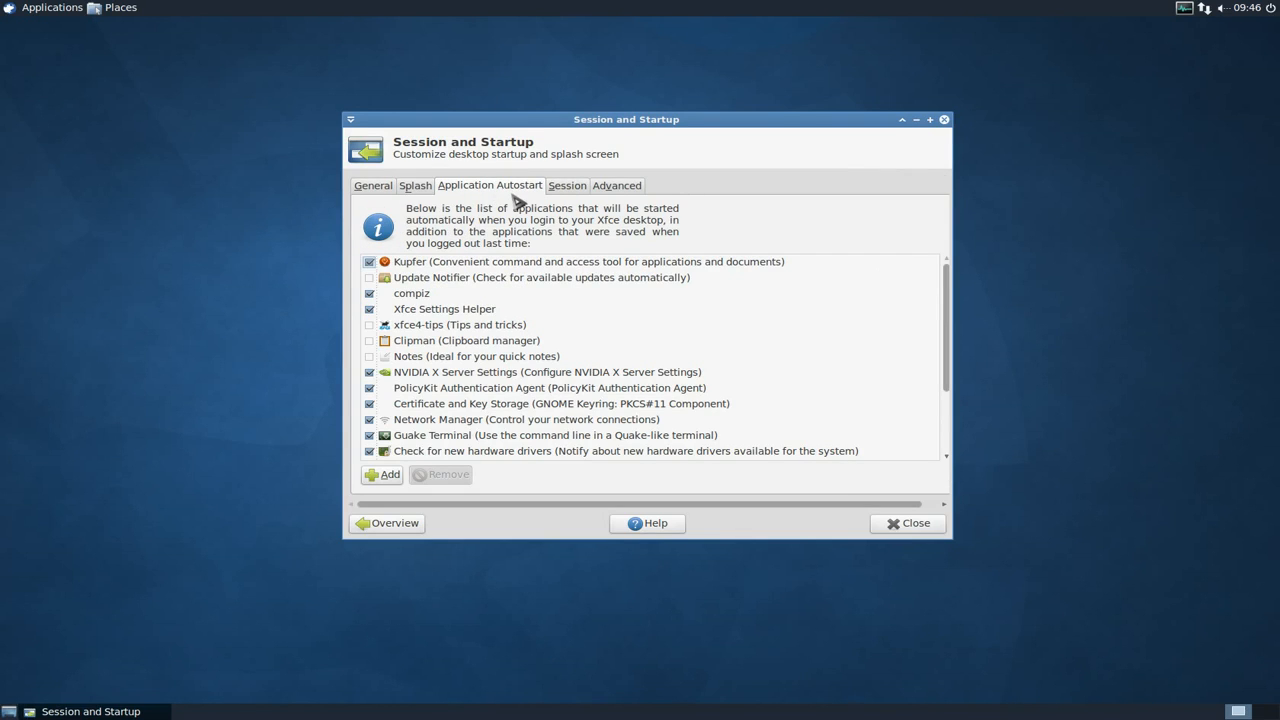
left_click(550, 277)
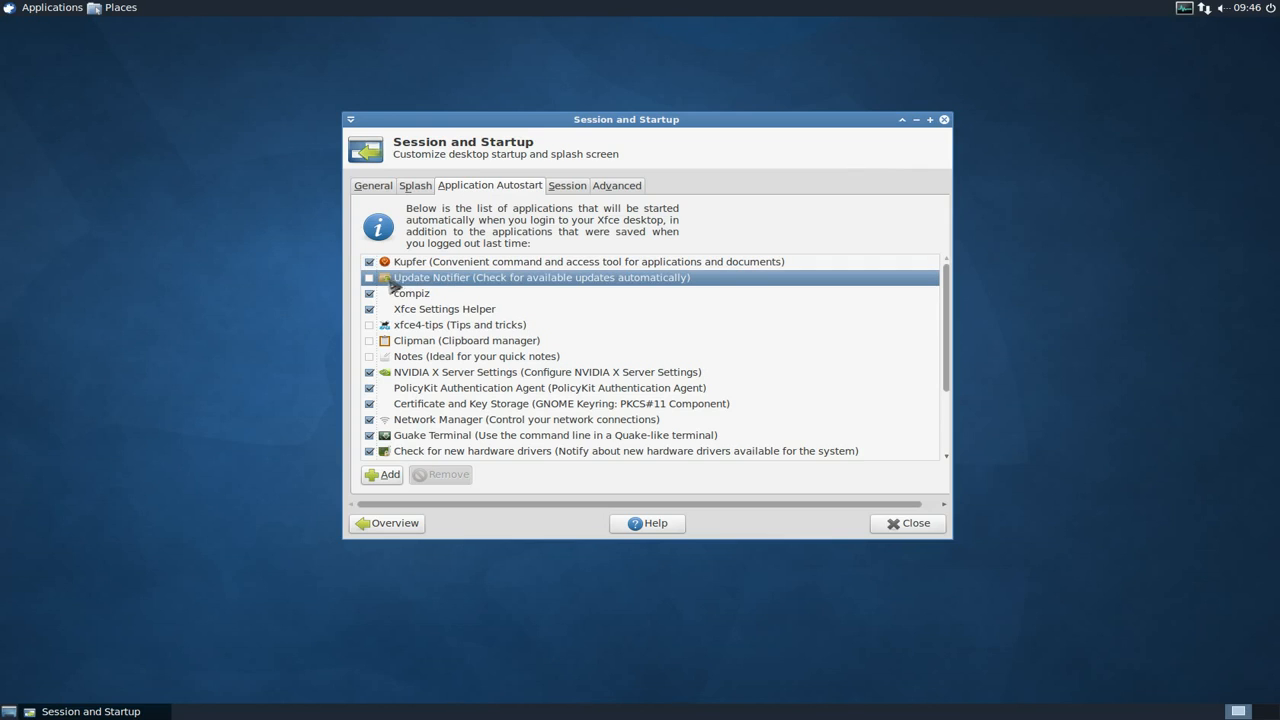
mouse_move(375, 394)
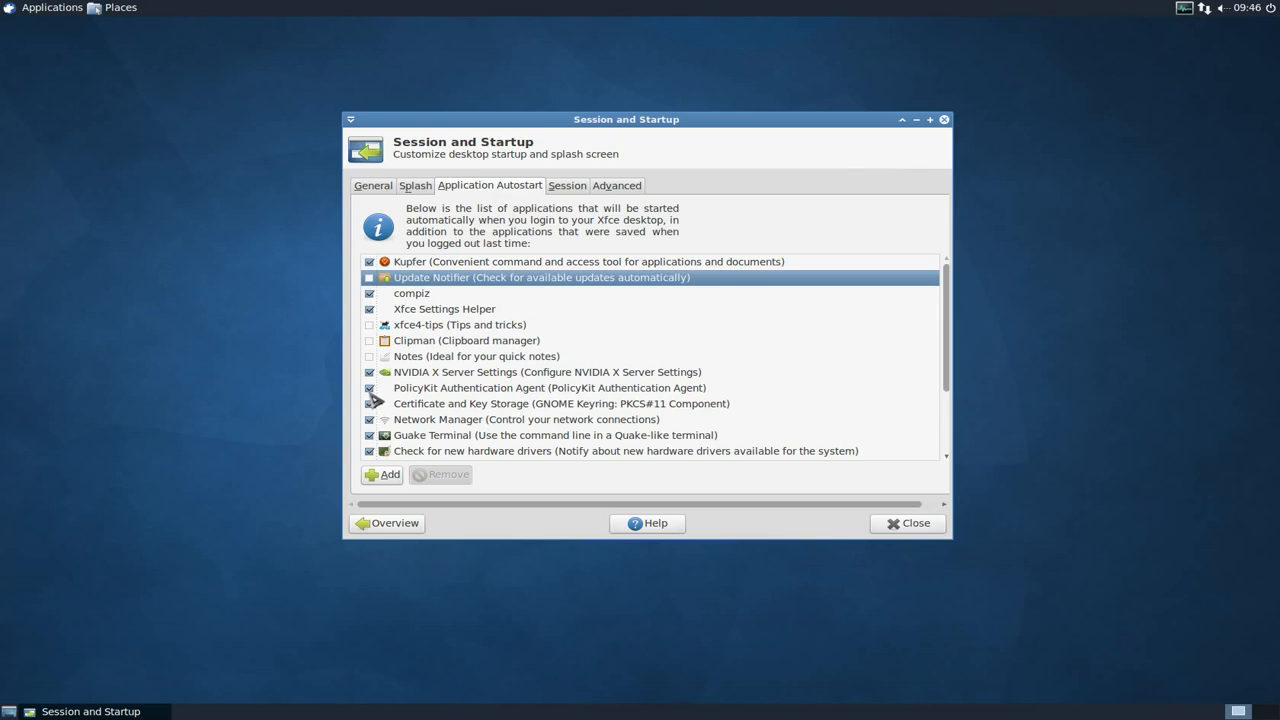
mouse_move(392, 342)
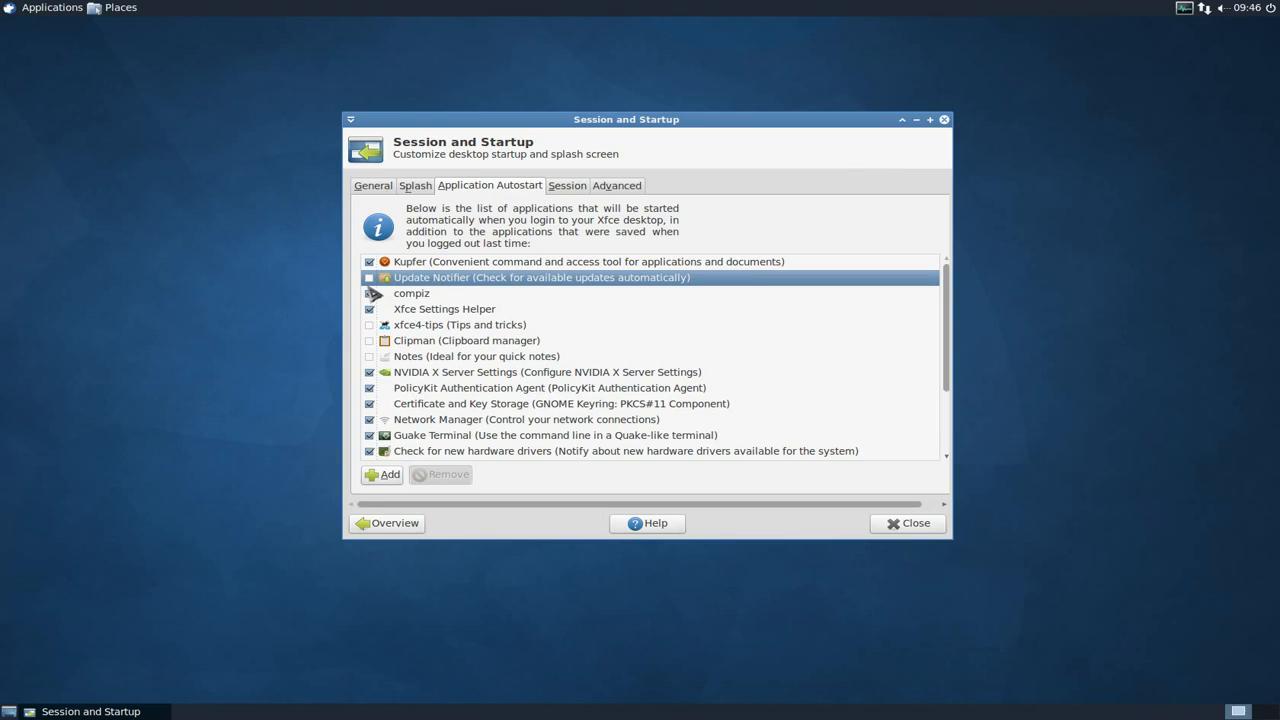
mouse_move(560, 325)
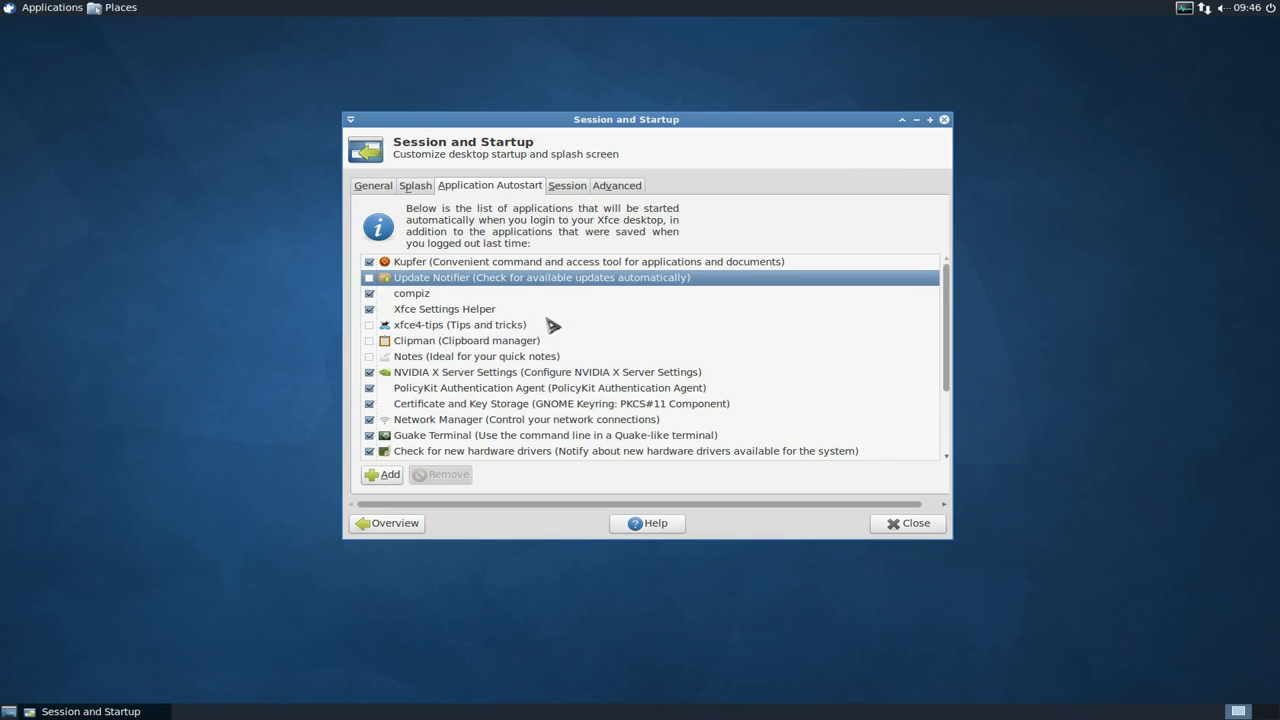
scroll("down", 3)
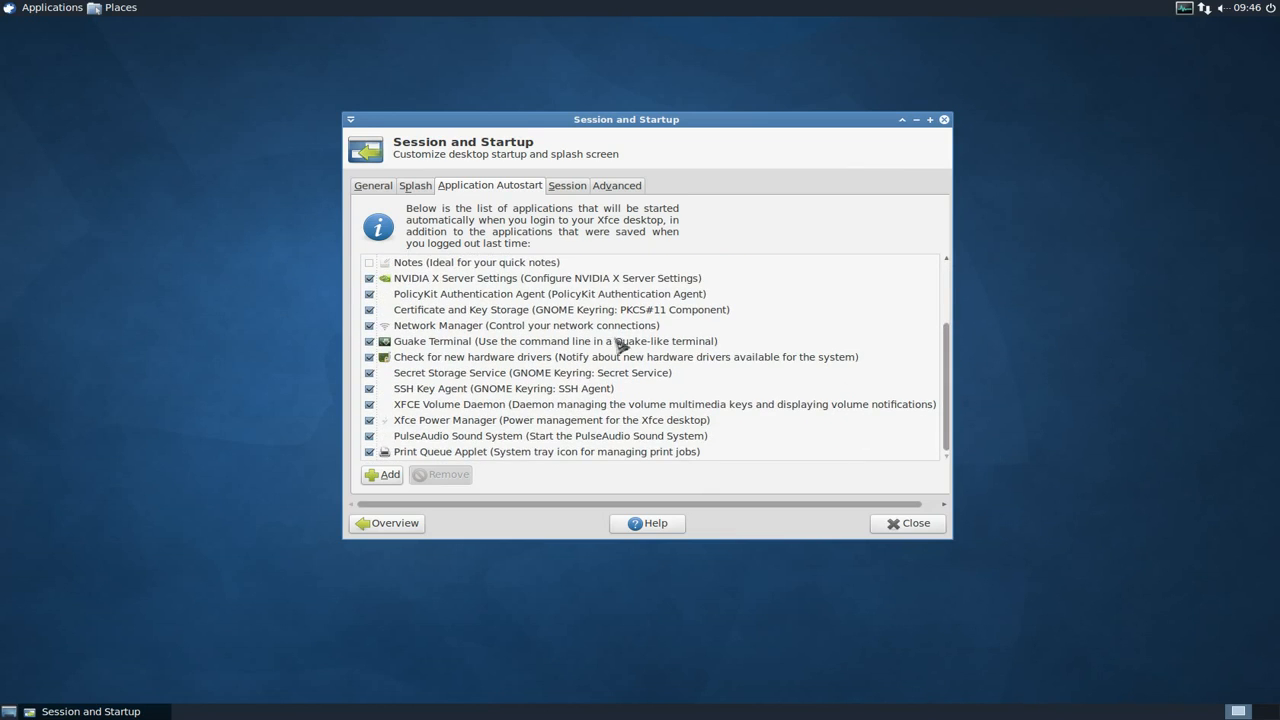
mouse_move(827, 442)
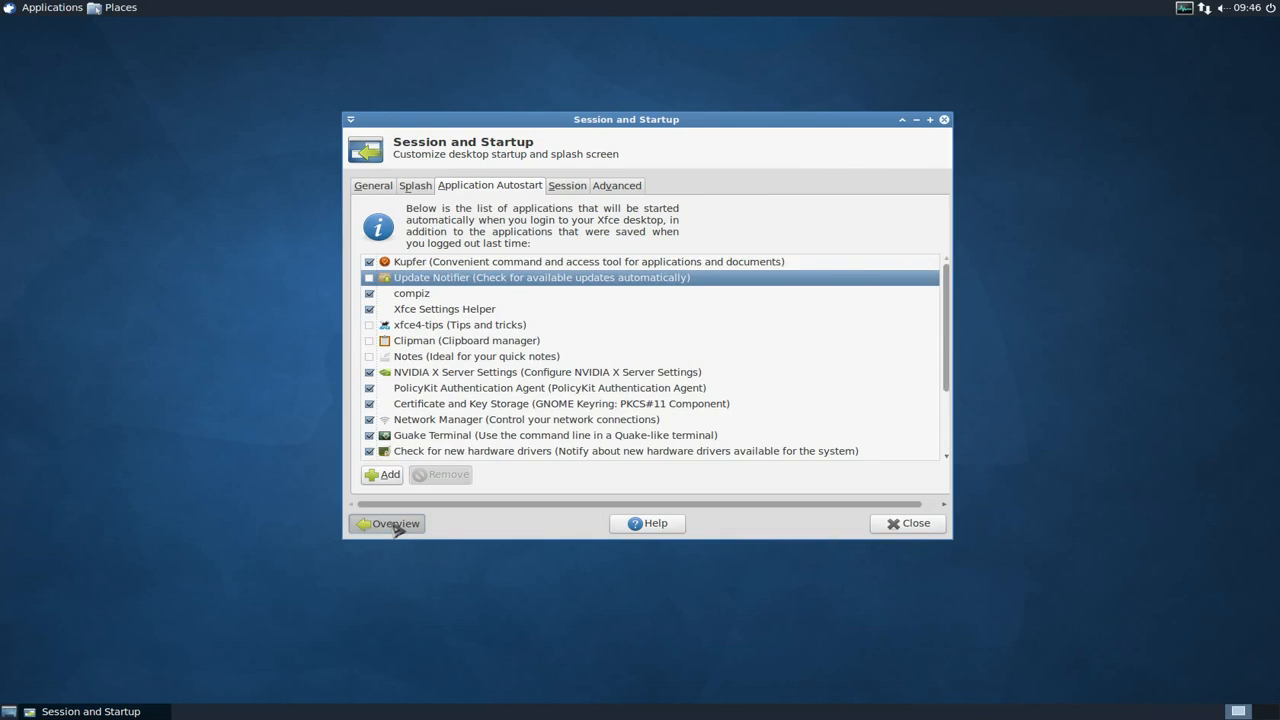
left_click(393, 523)
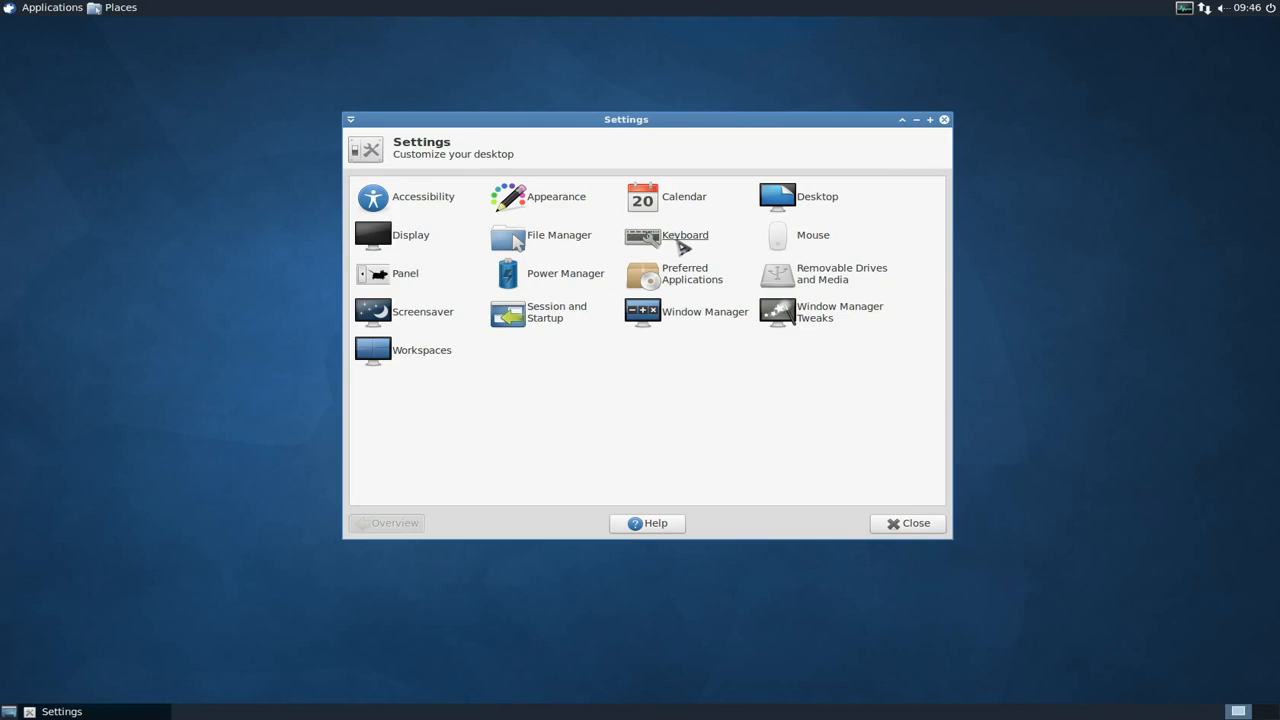
left_click(641, 235)
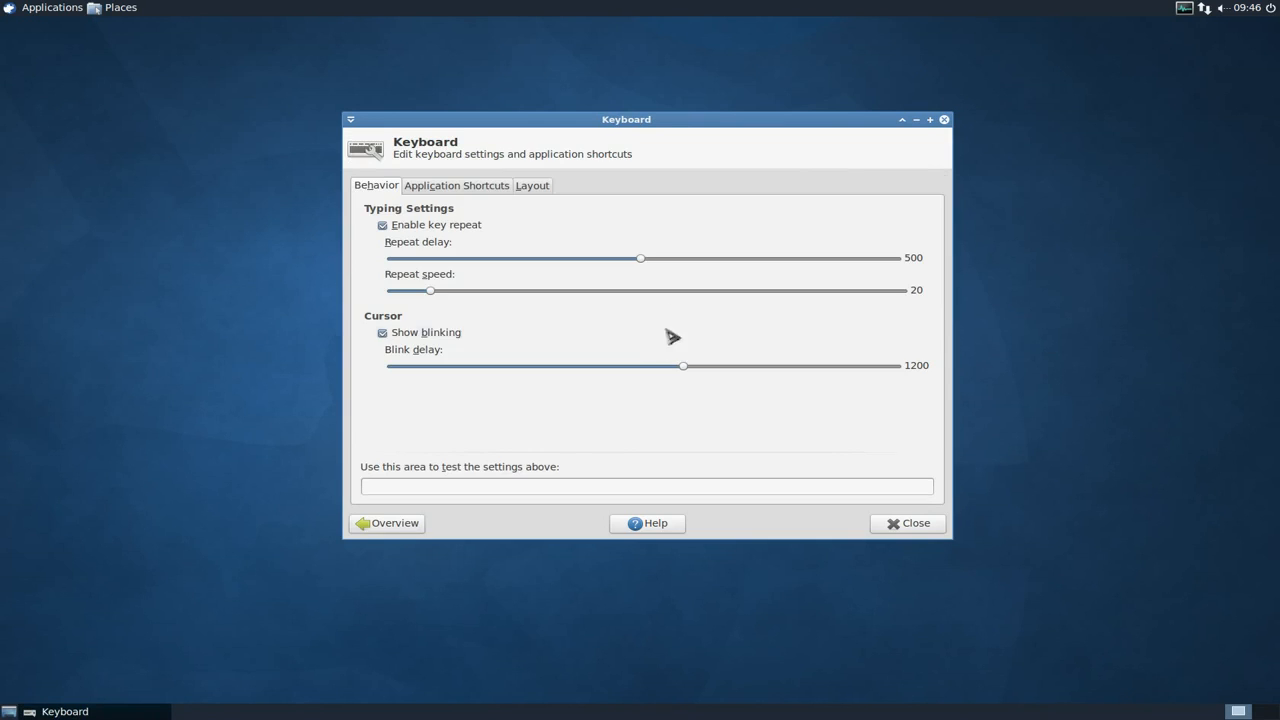
mouse_move(432, 211)
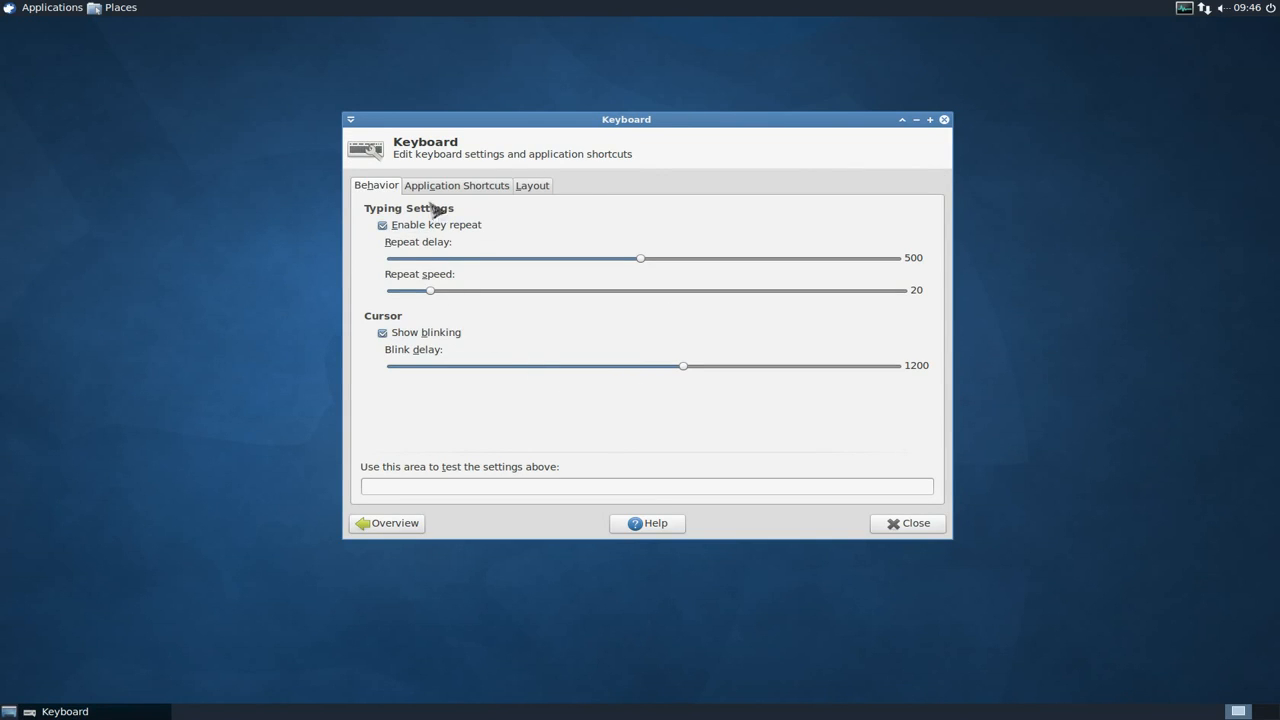
left_click(457, 185)
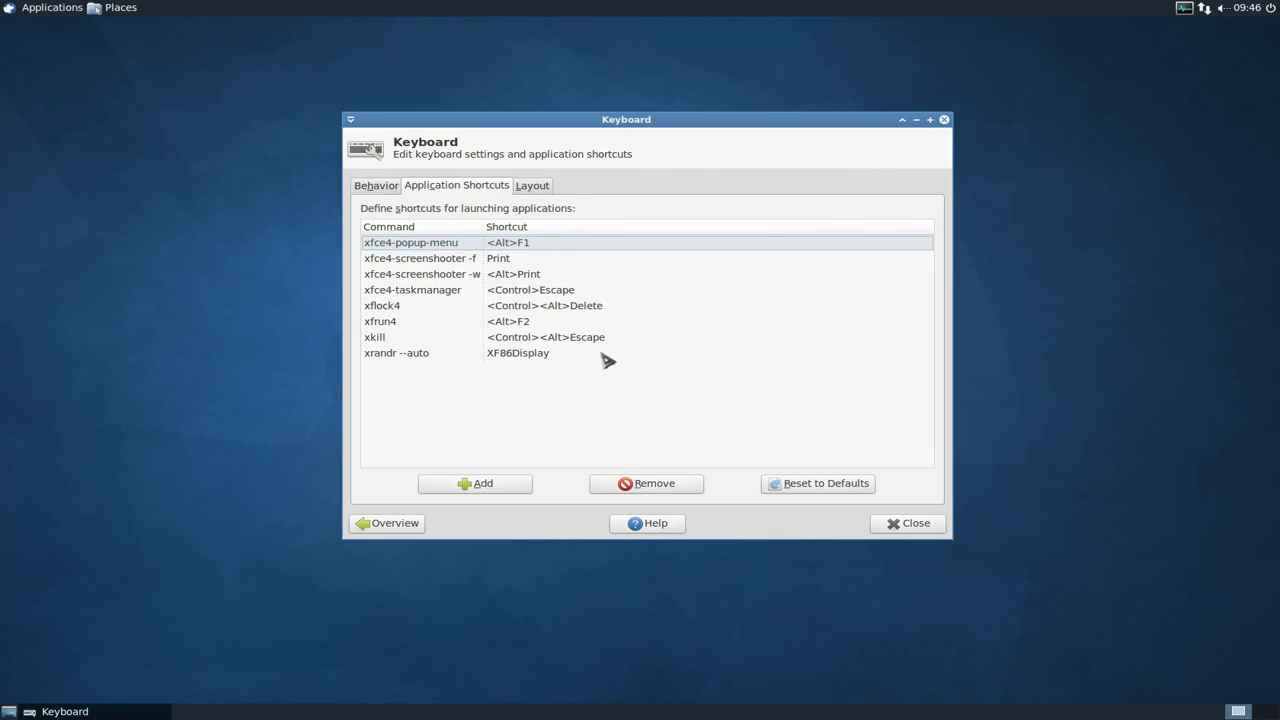
mouse_move(389, 255)
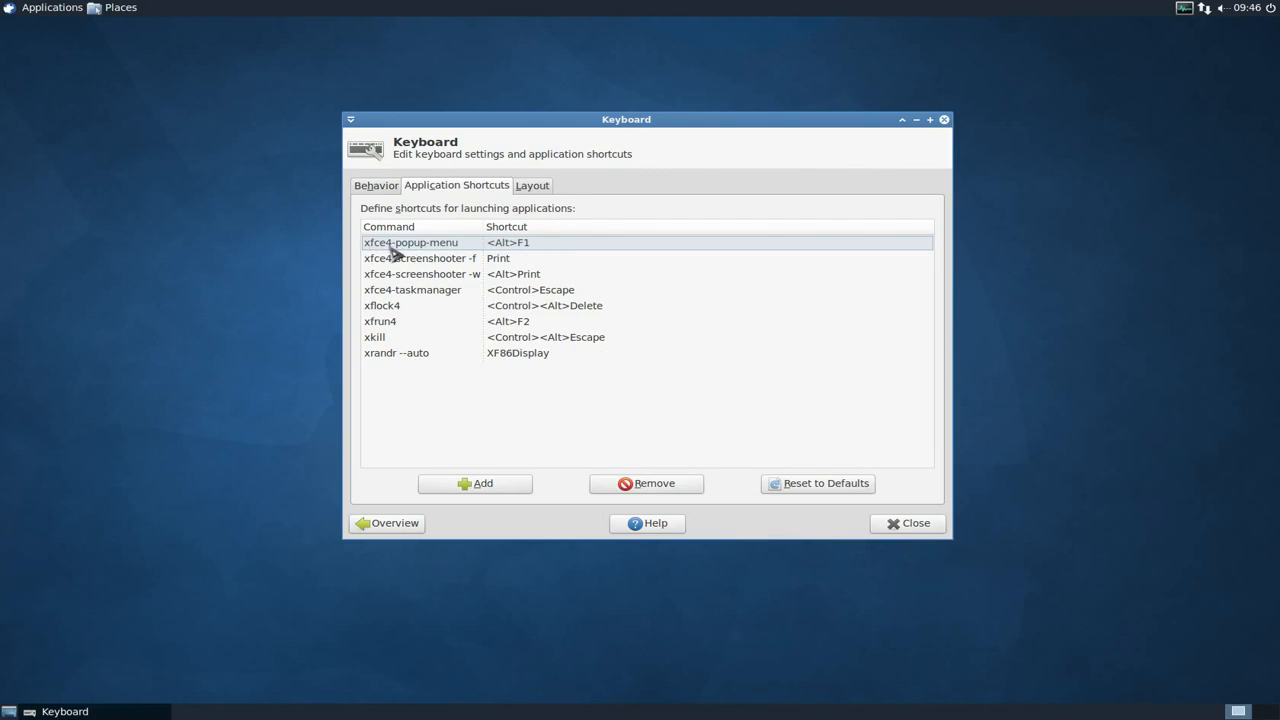
mouse_move(525, 253)
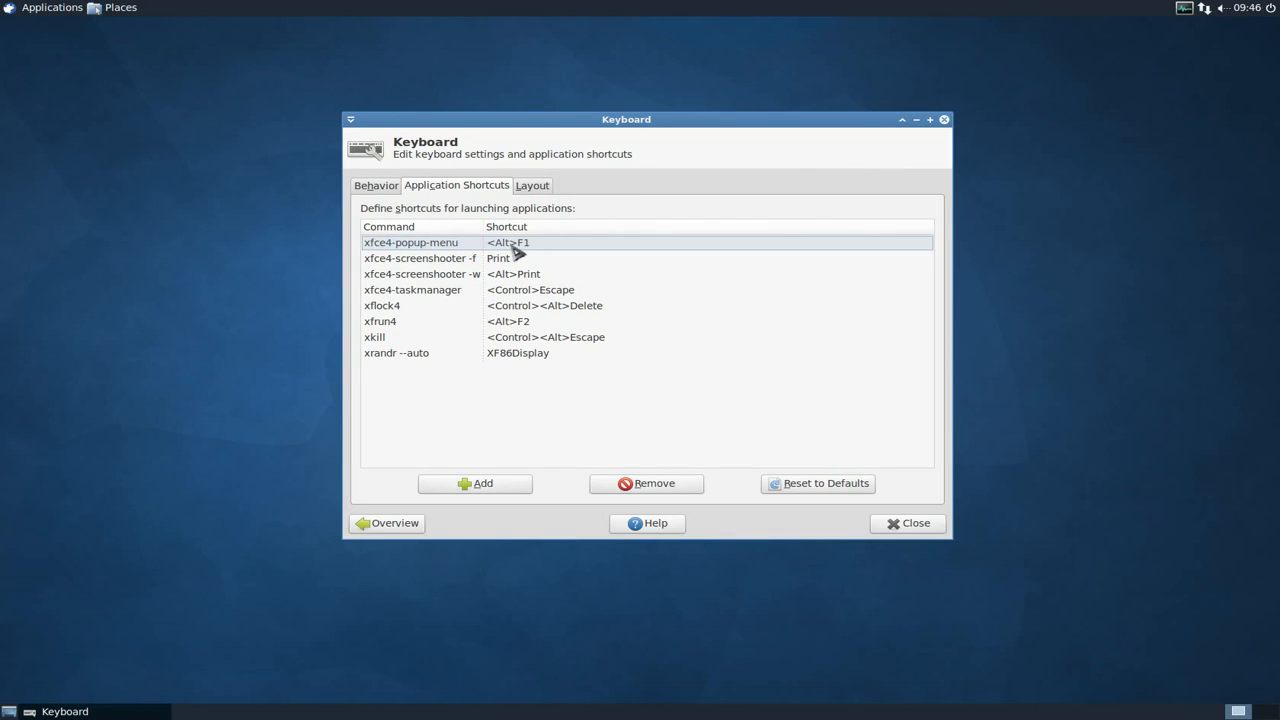
mouse_move(578, 255)
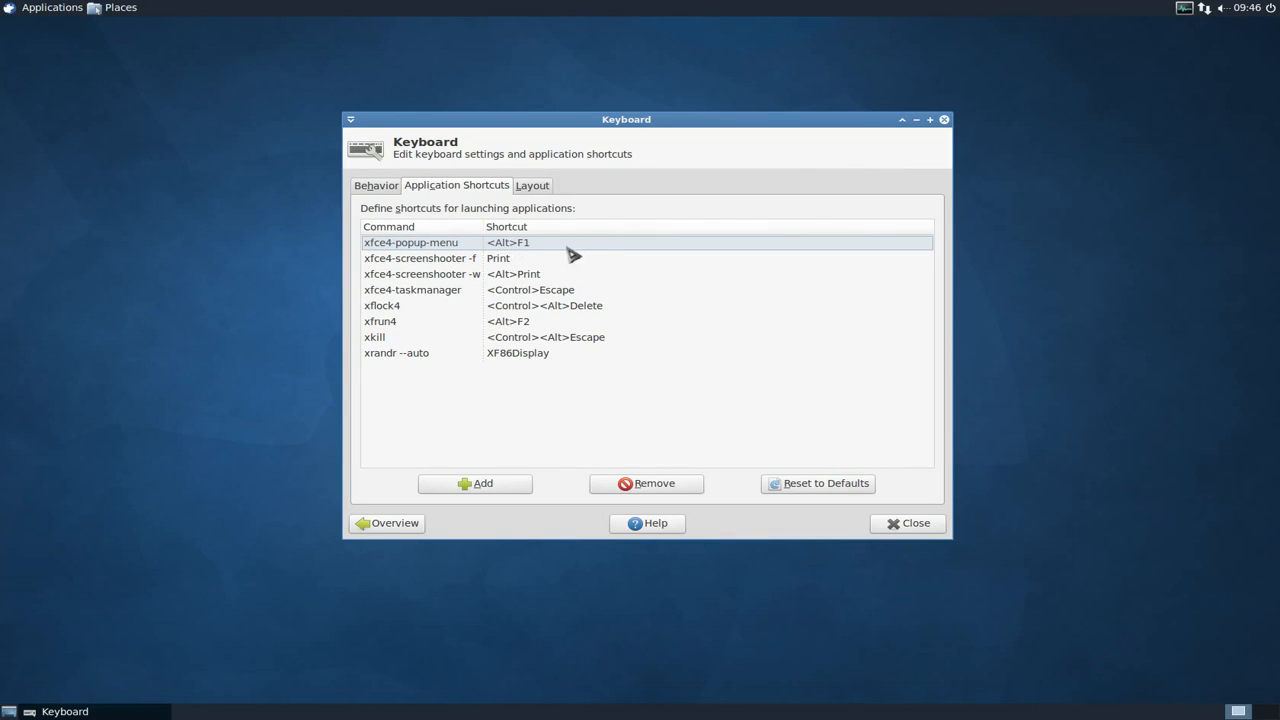
mouse_move(434, 297)
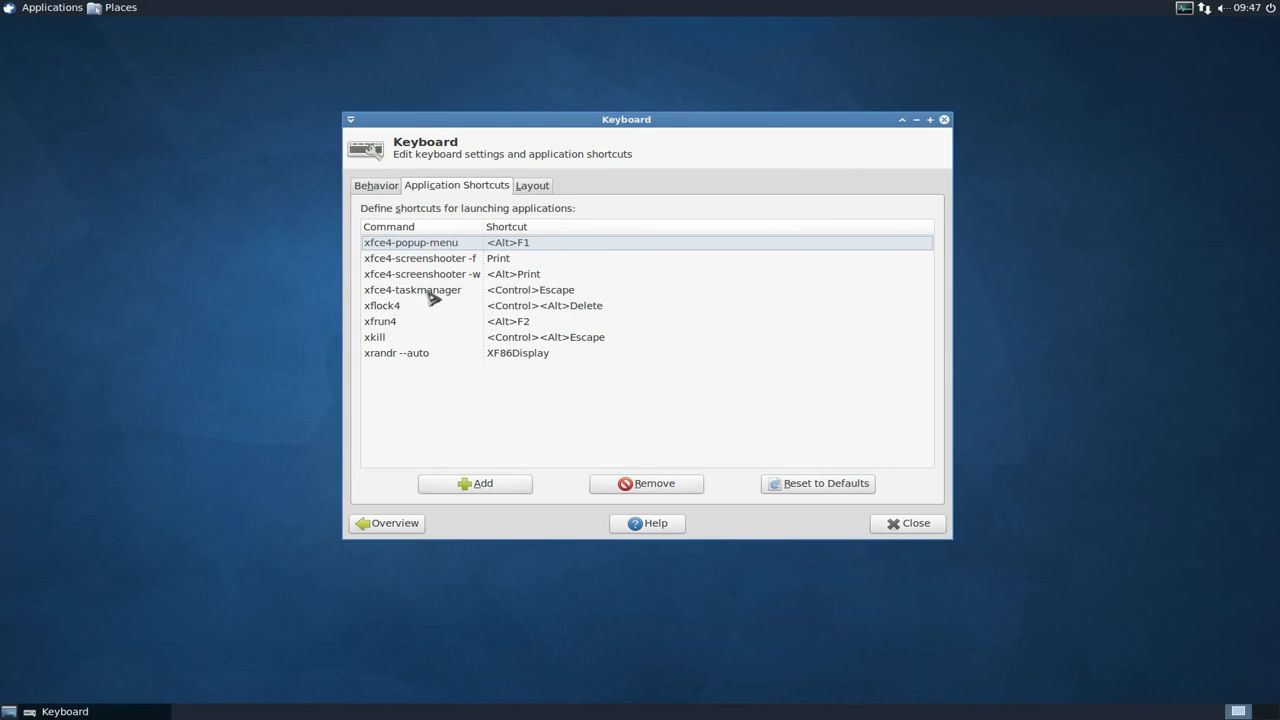
Select the xfce4-taskmanager entry (<Control>Escape) in Application Shortcuts
left_click(412, 289)
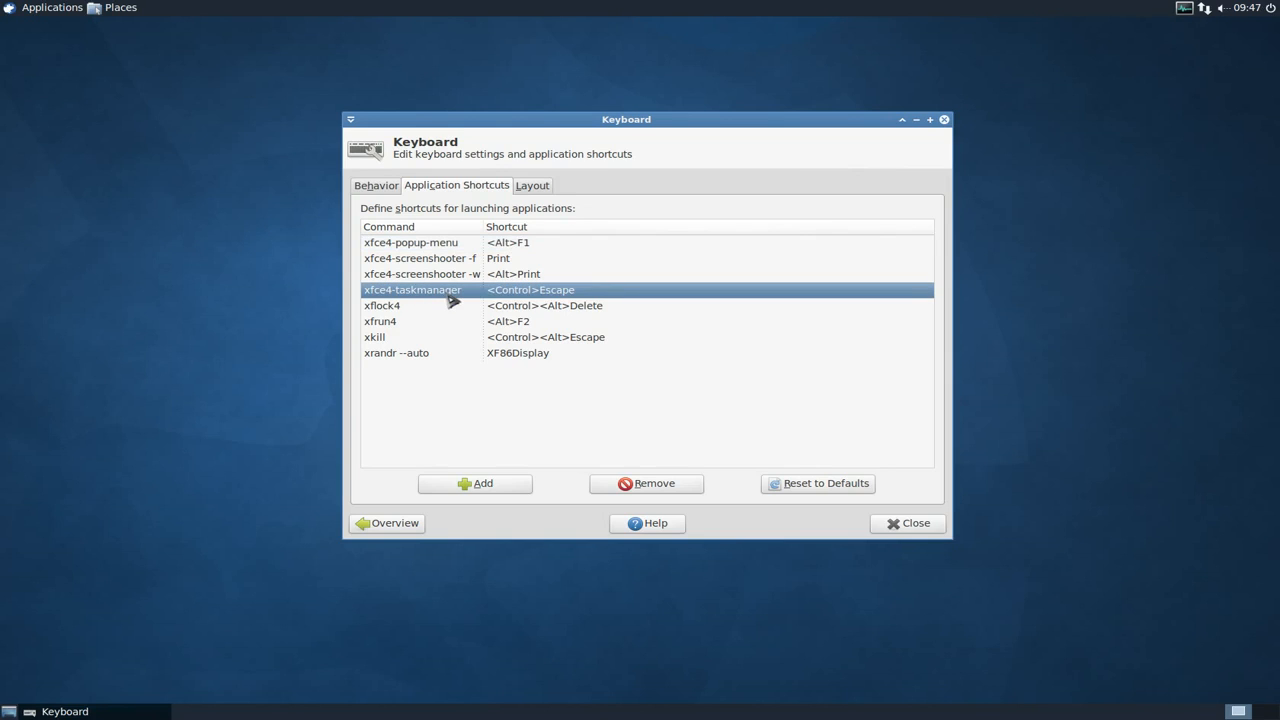
left_click(475, 483)
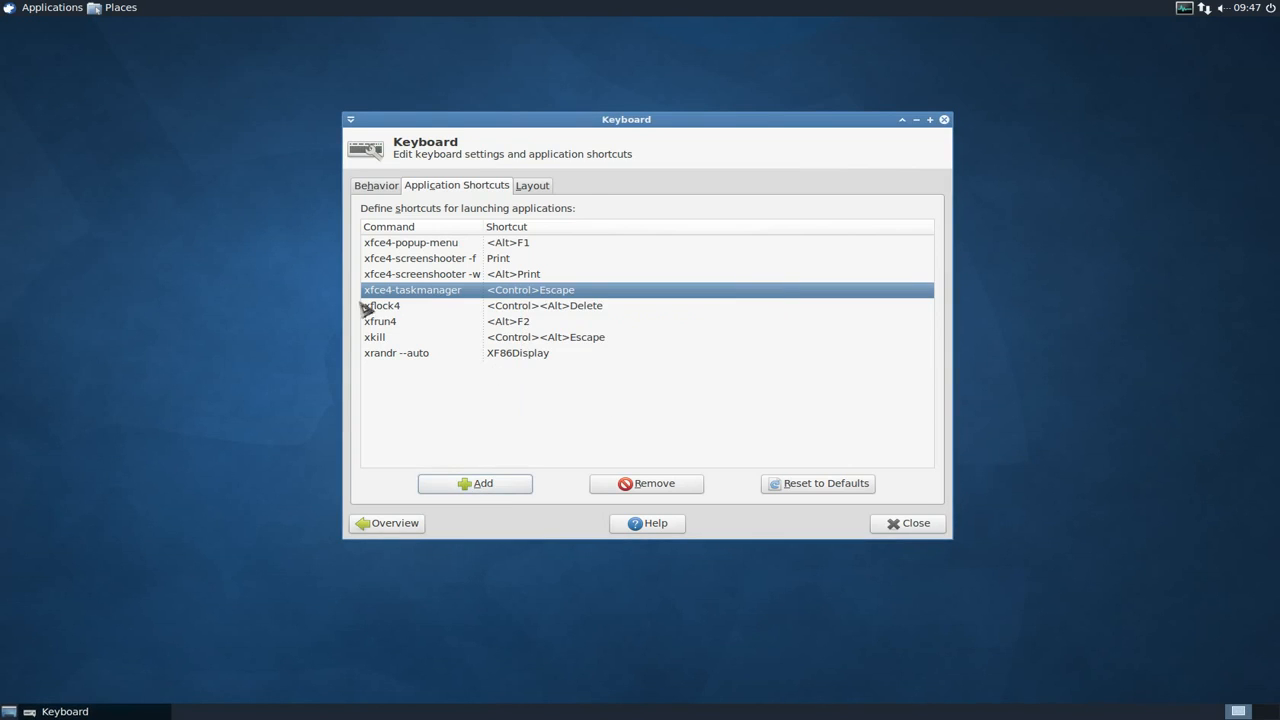
mouse_move(405, 305)
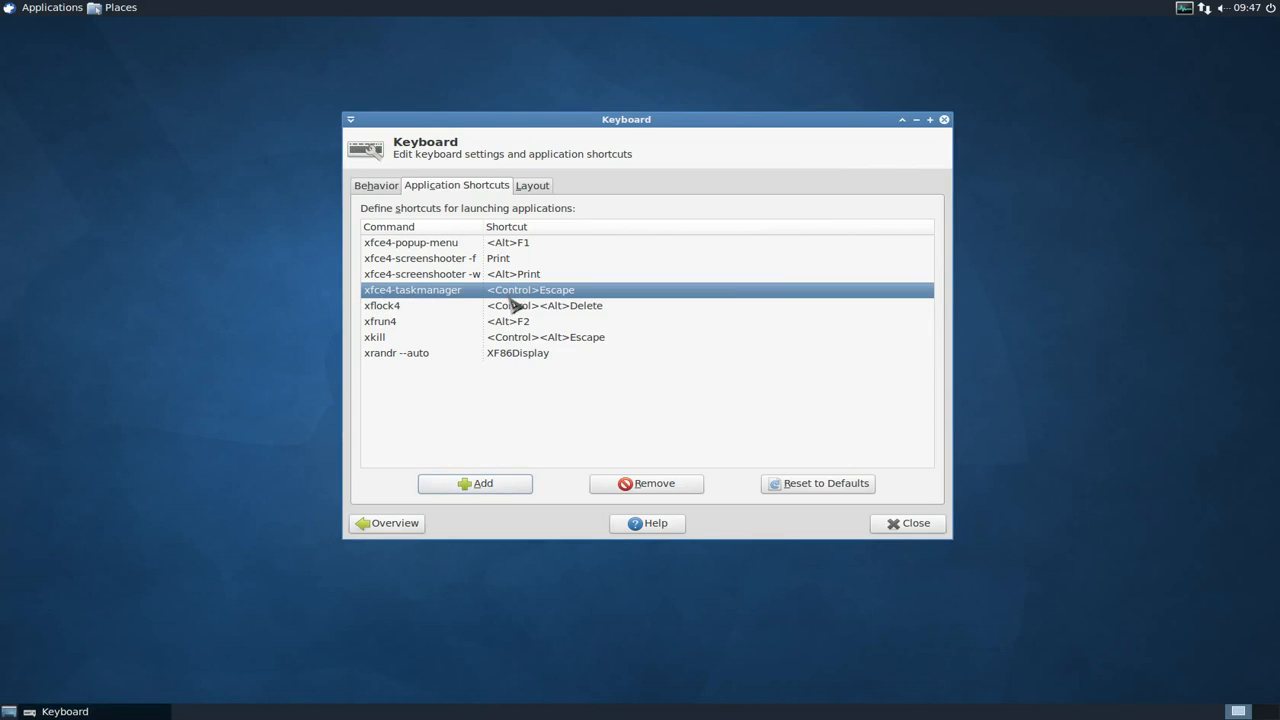
mouse_move(523, 303)
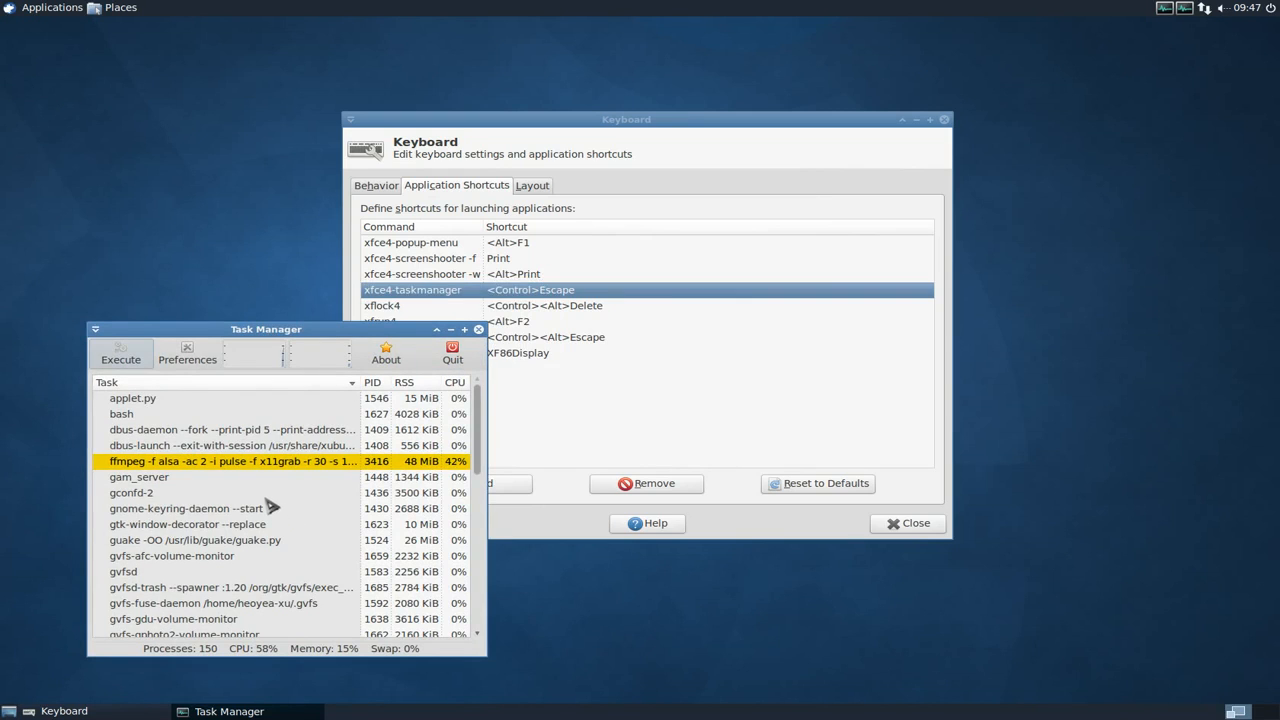
Launch Task Manager with Ctrl+Escape to confirm the shortcut works
right_click(130, 487)
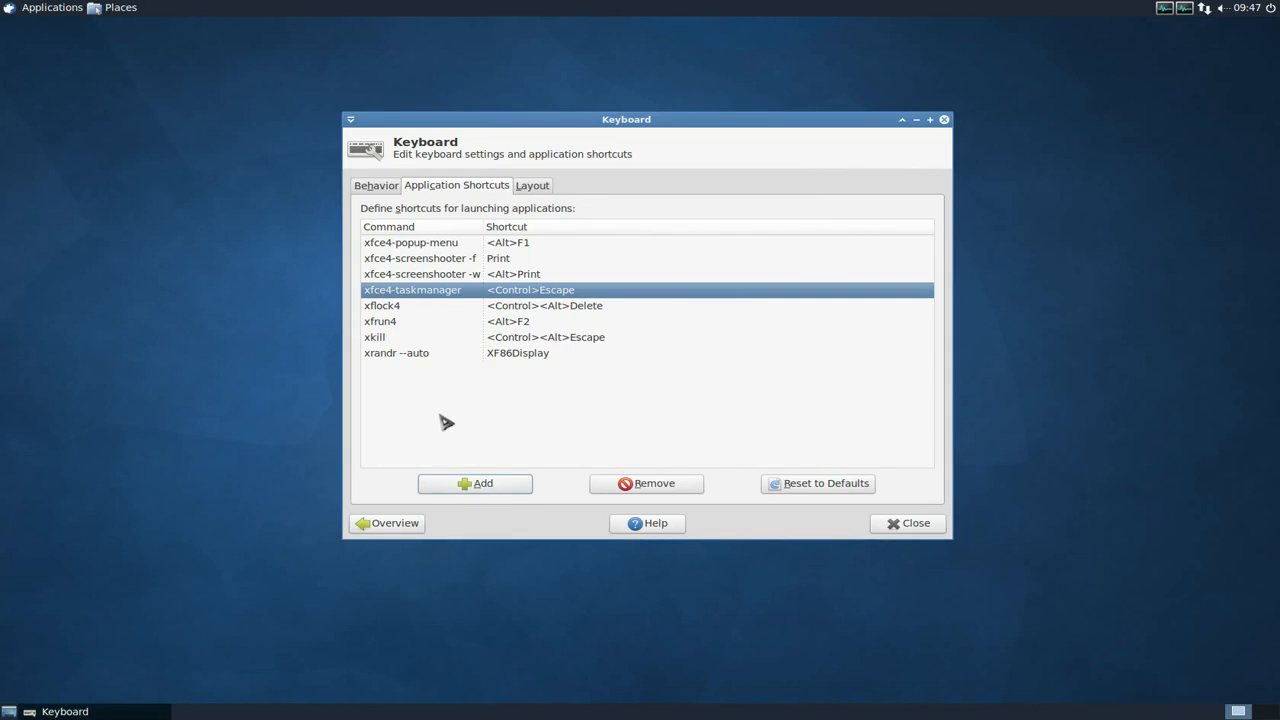
Select the xkill entry (<Control><Alt>Escape) in the shortcuts list
left_click(390, 337)
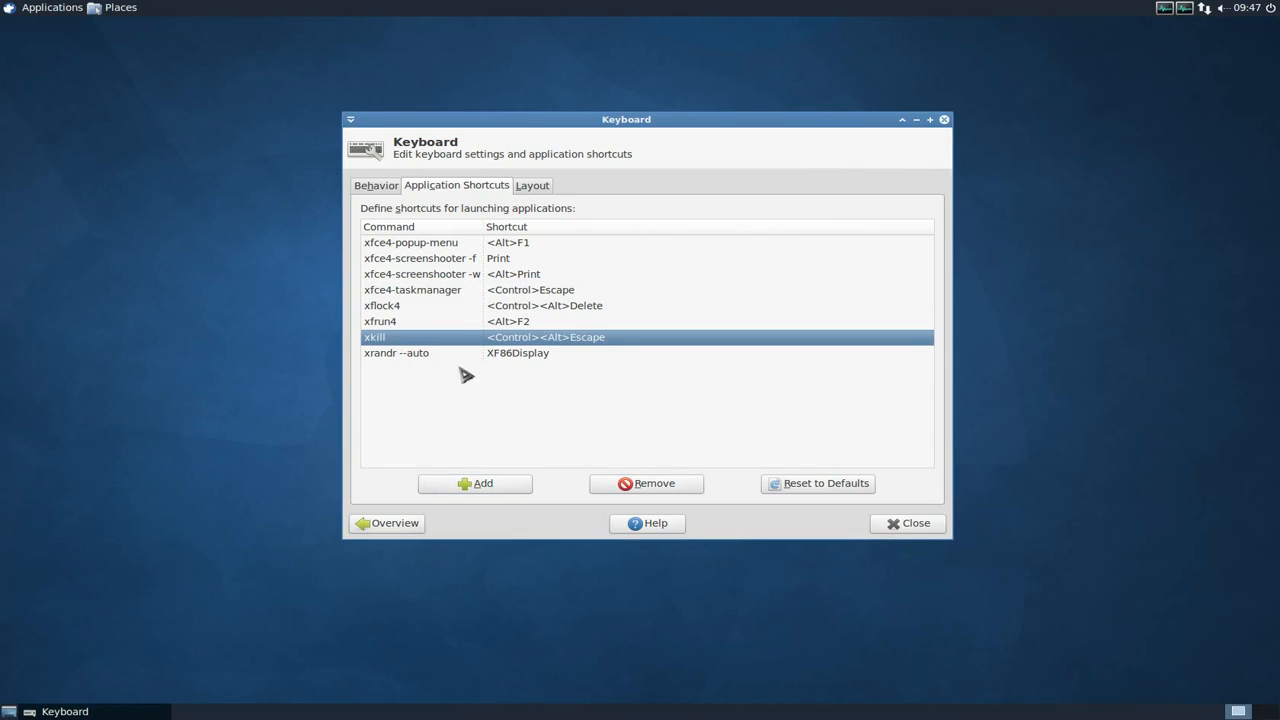
mouse_move(537, 347)
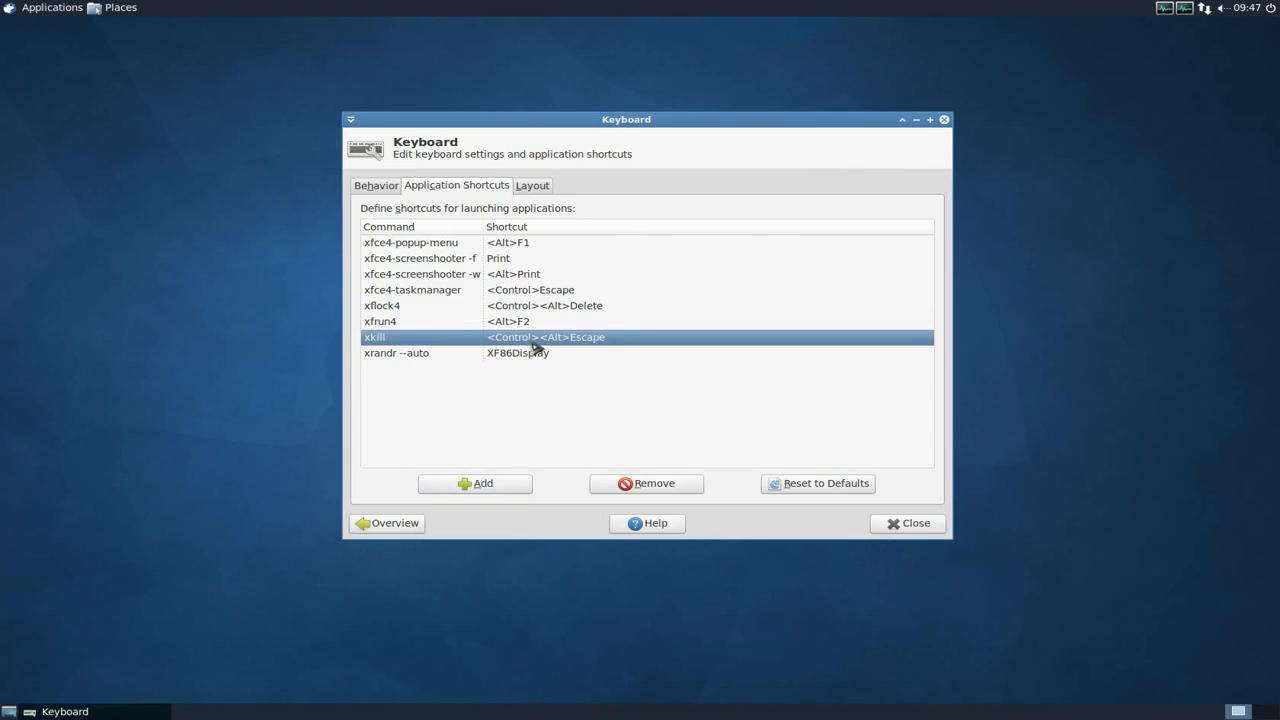
mouse_move(530, 355)
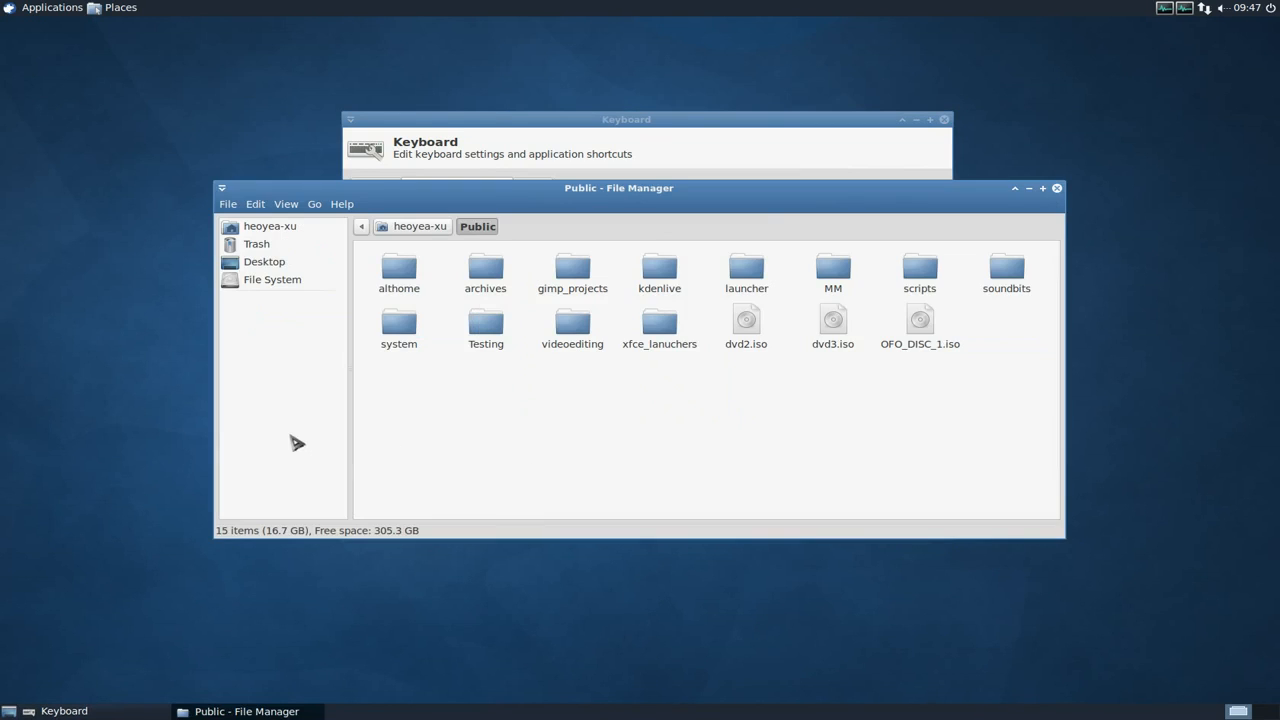
mouse_move(513, 449)
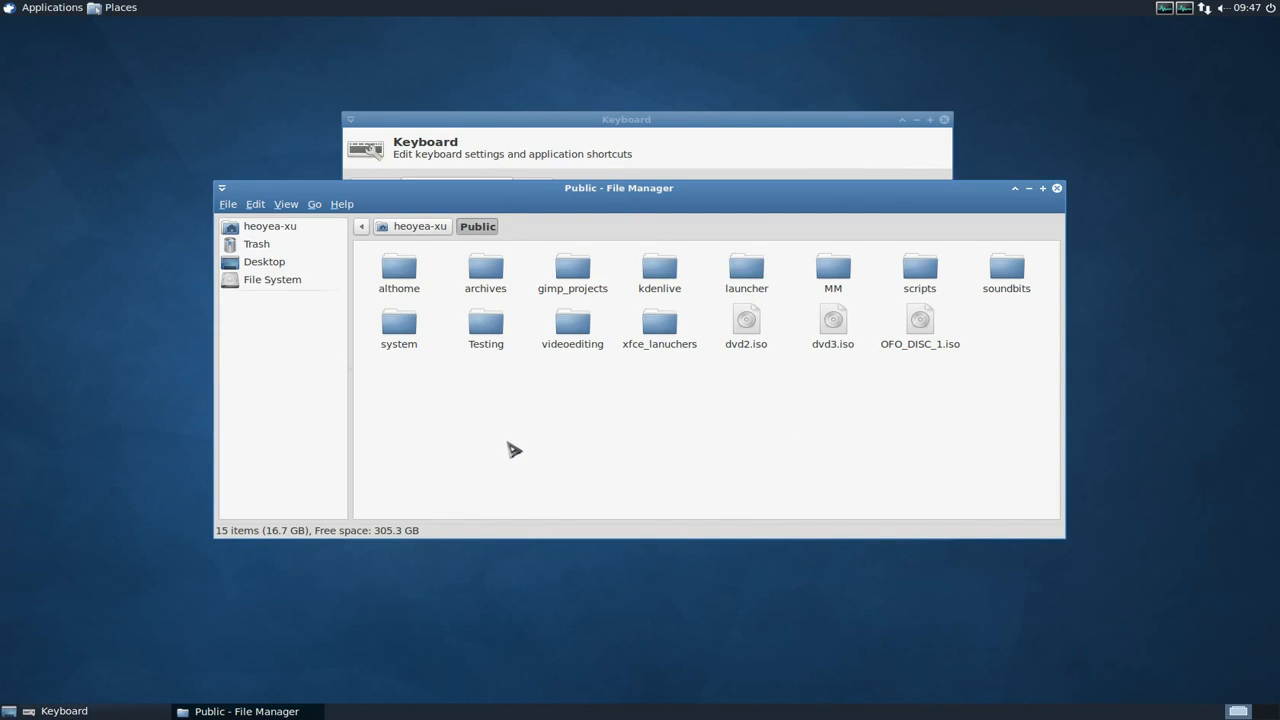
mouse_move(742, 403)
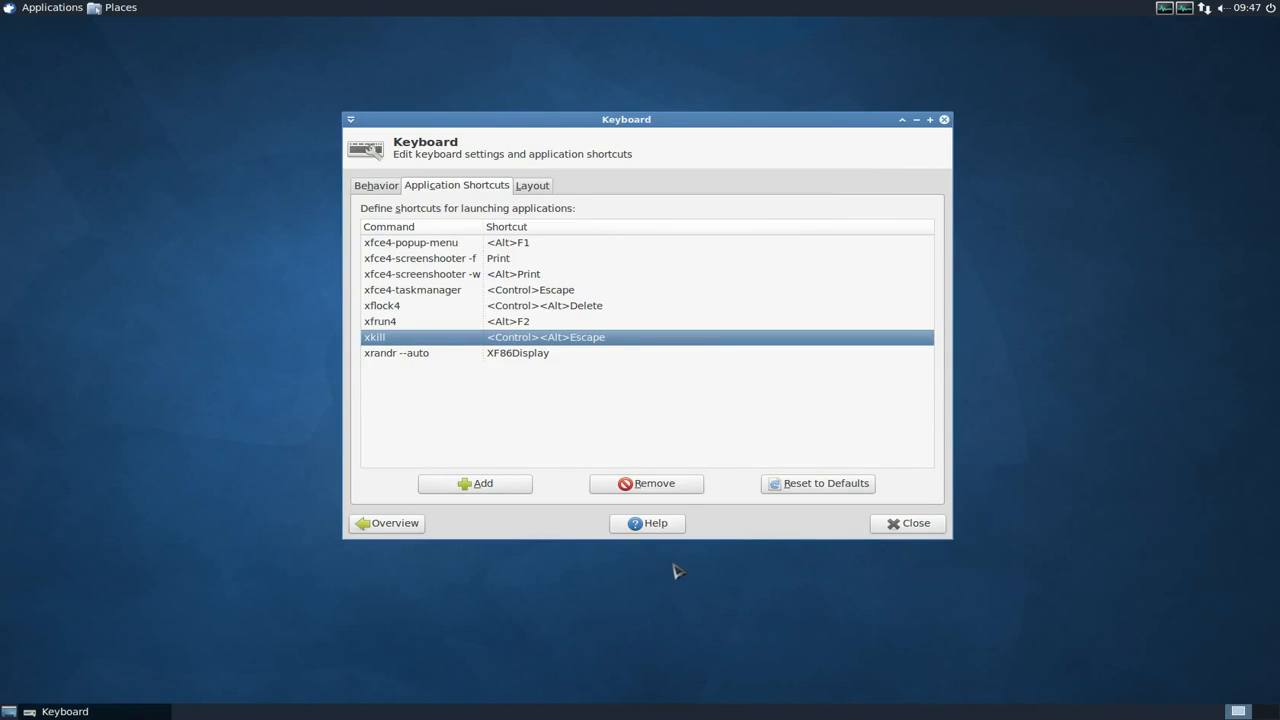
mouse_move(733, 442)
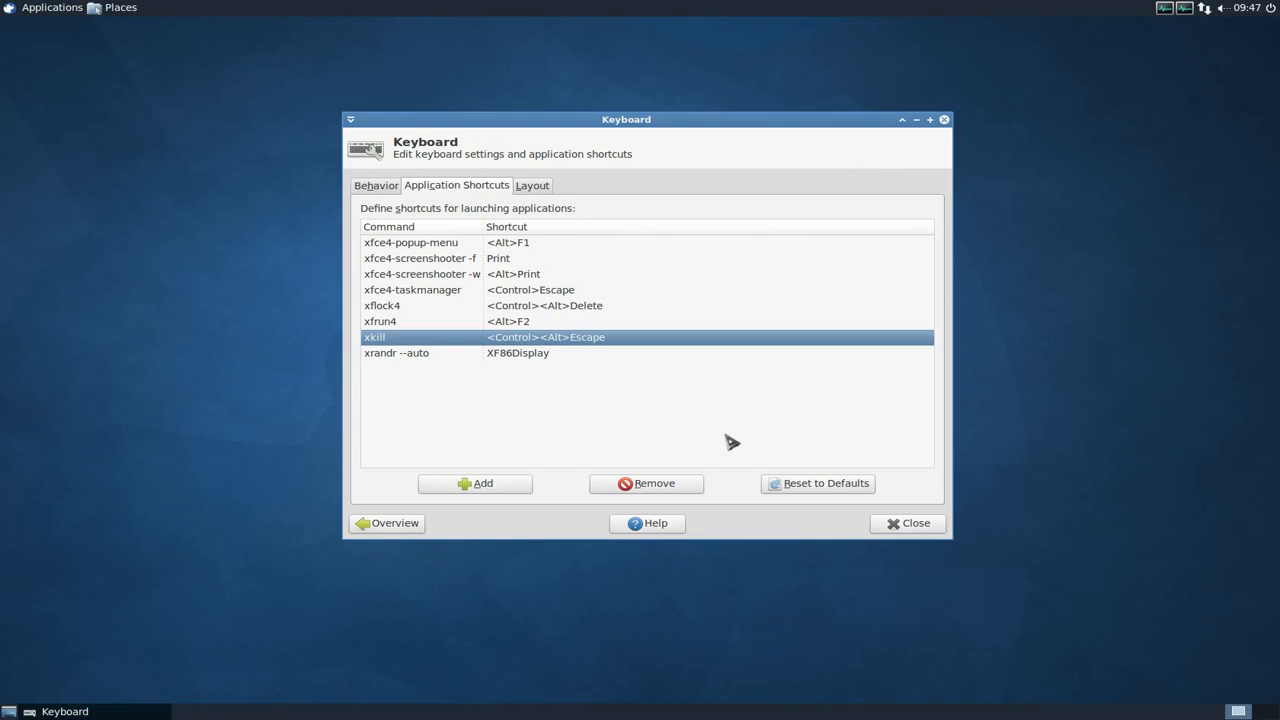
mouse_move(511, 353)
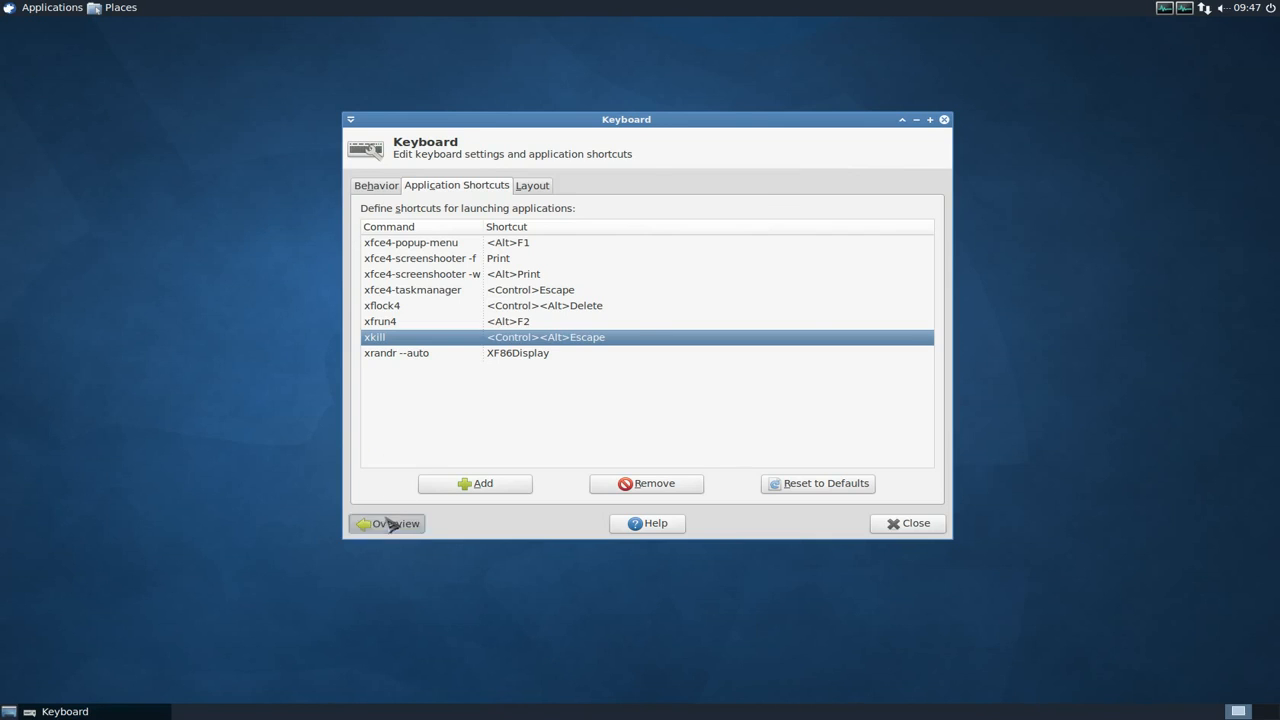
Go back from the Keyboard dialog to the Settings Manager overview
left_click(389, 523)
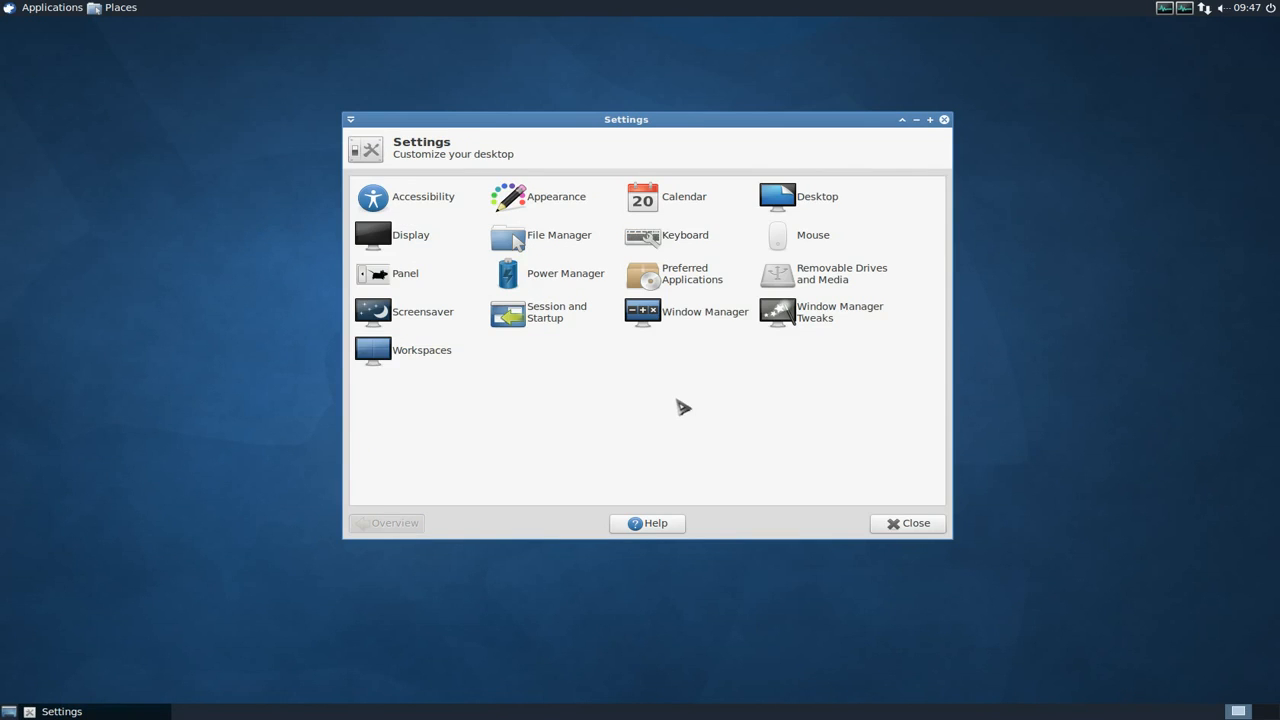
mouse_move(955, 128)
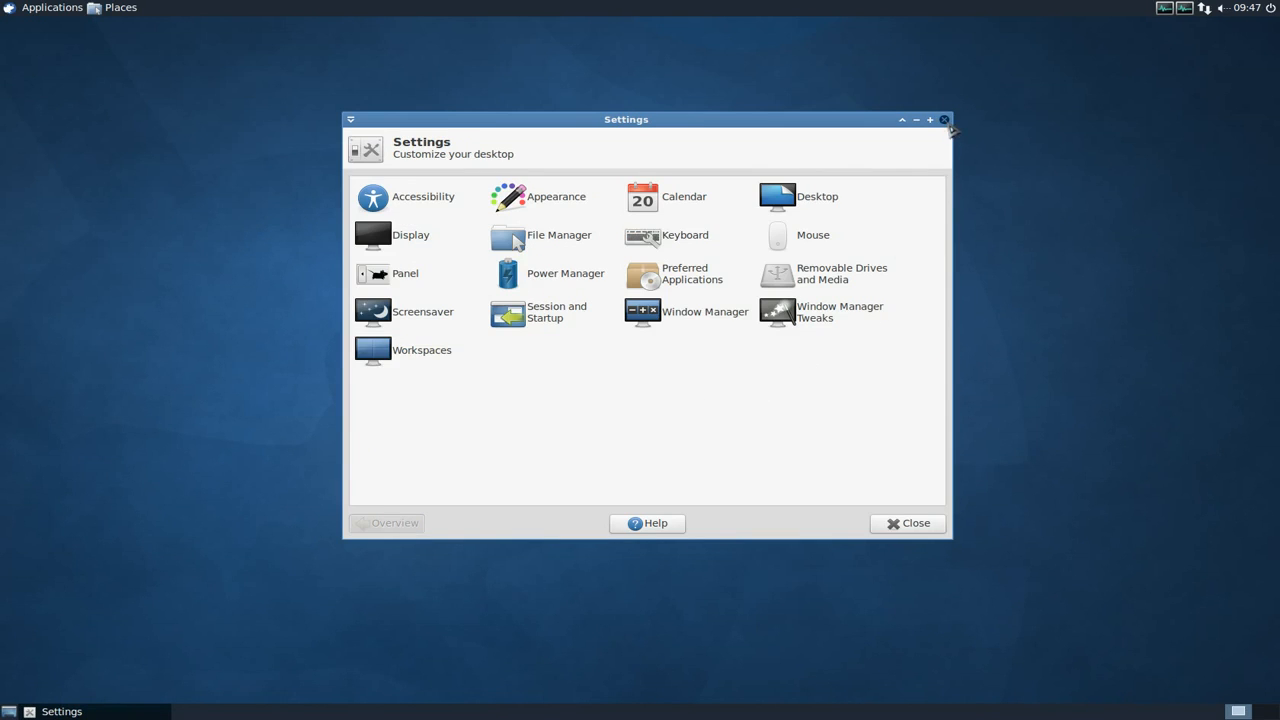